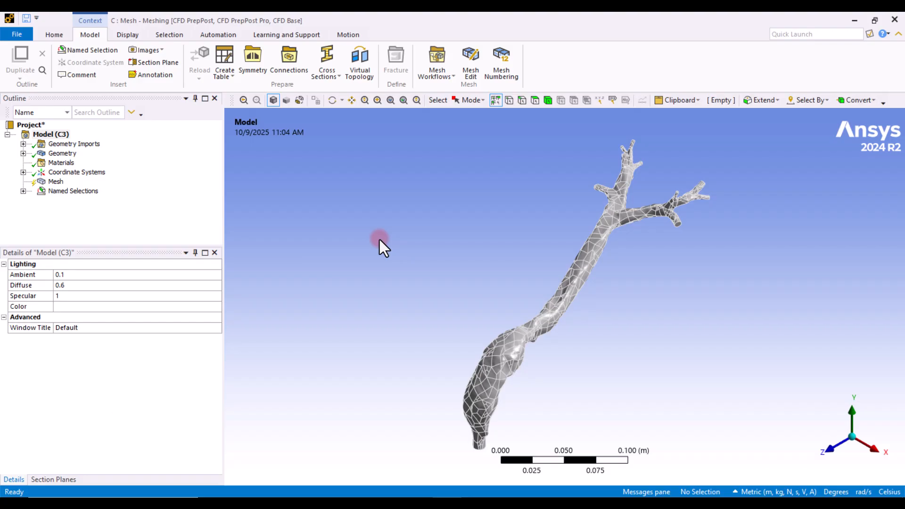
mouse_move(720, 288)
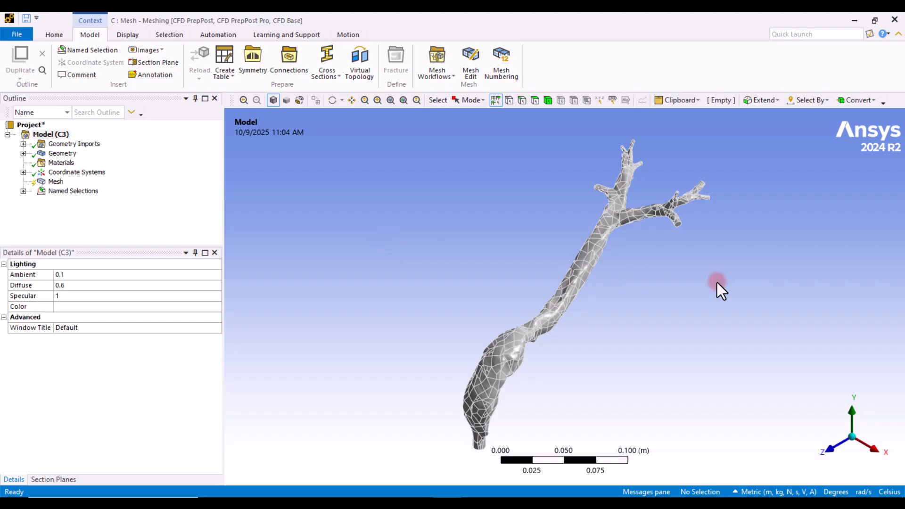
mouse_move(691, 279)
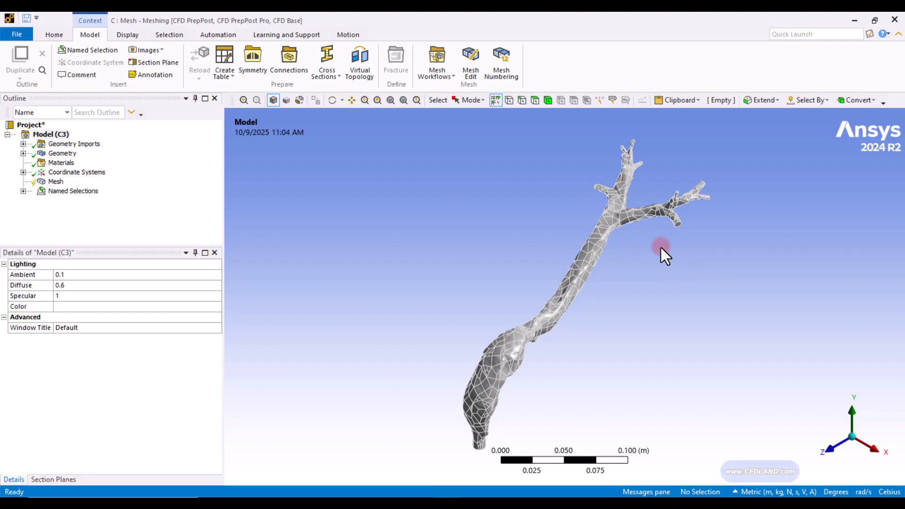
mouse_move(724, 272)
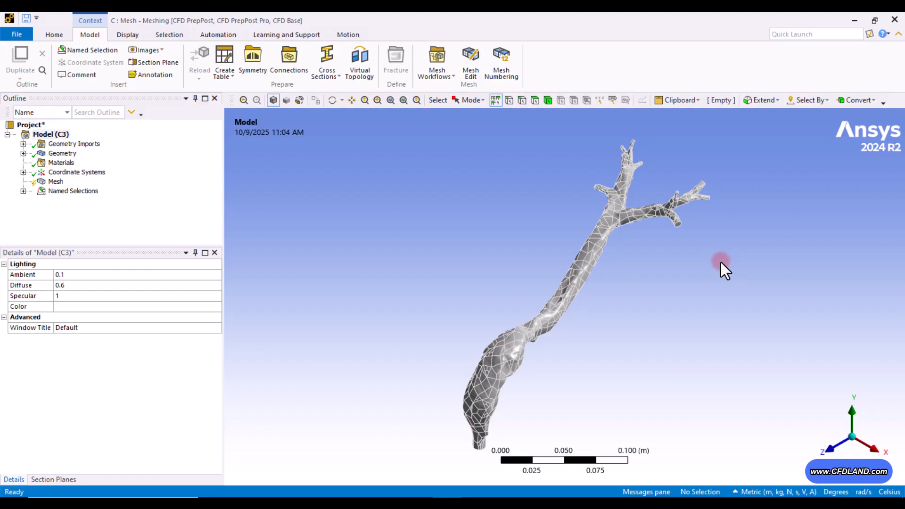
mouse_move(719, 280)
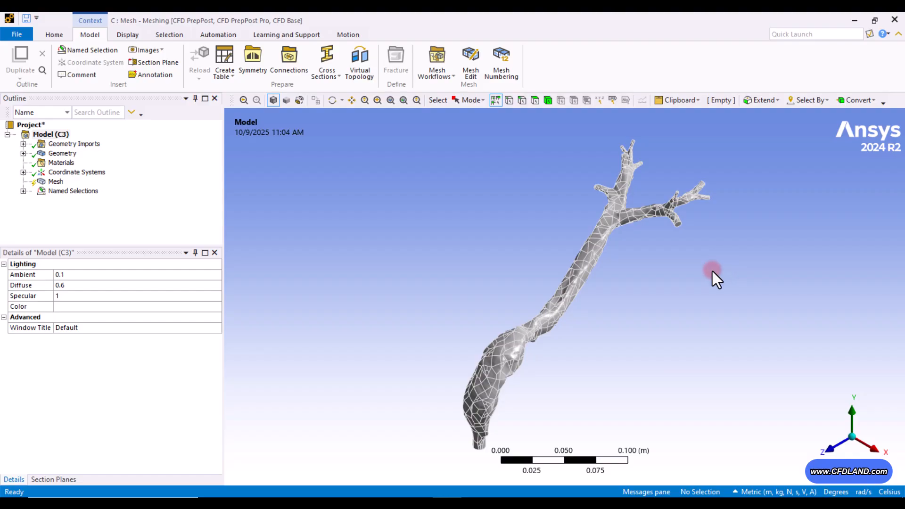
mouse_move(699, 289)
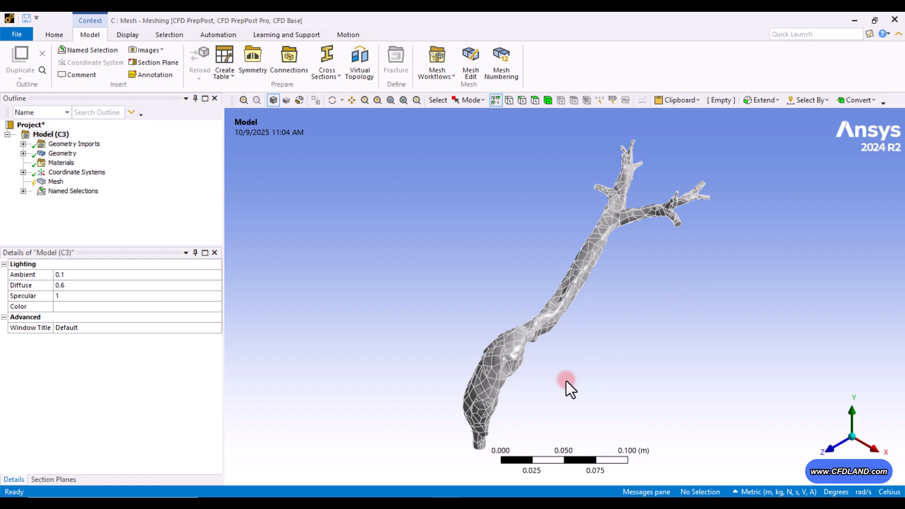
- Inspect the vessel's lower section, briefly selecting and clearing a face near the lower end
left_click_drag(568, 387, 513, 372)
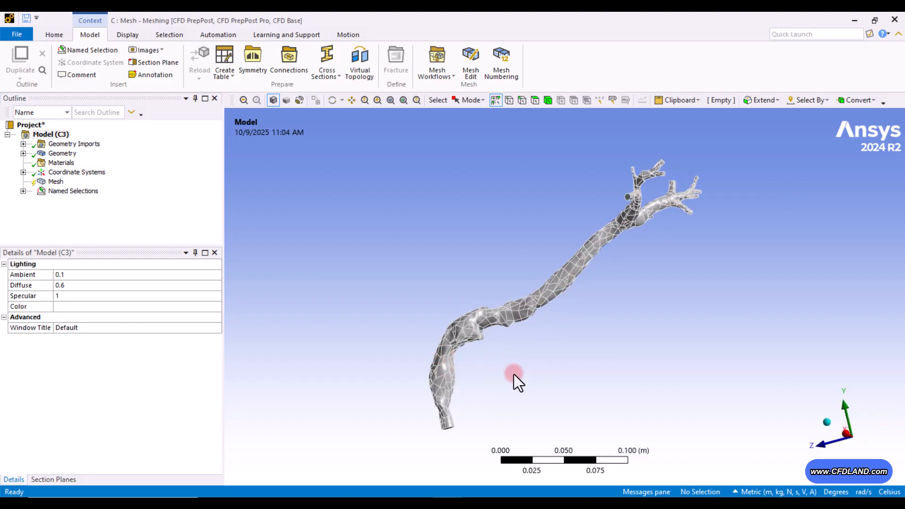
left_click_drag(517, 381, 595, 402)
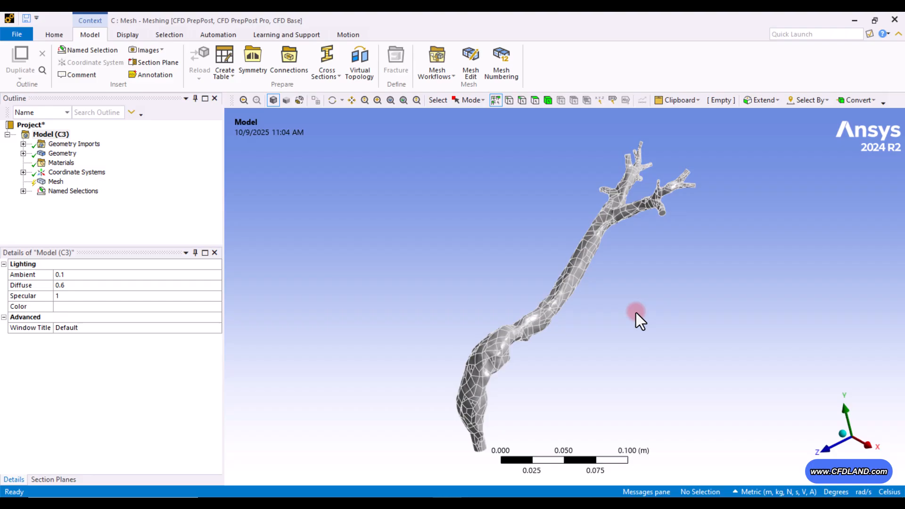
mouse_move(433, 281)
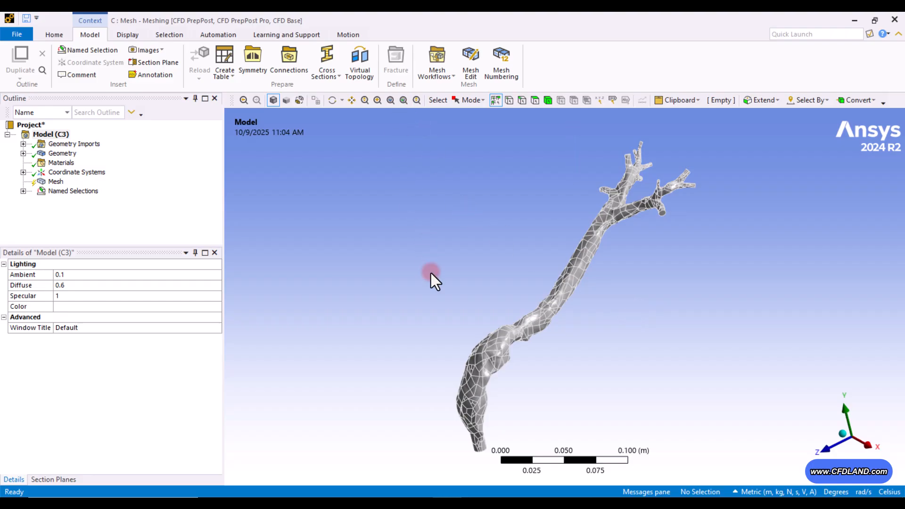
mouse_move(434, 292)
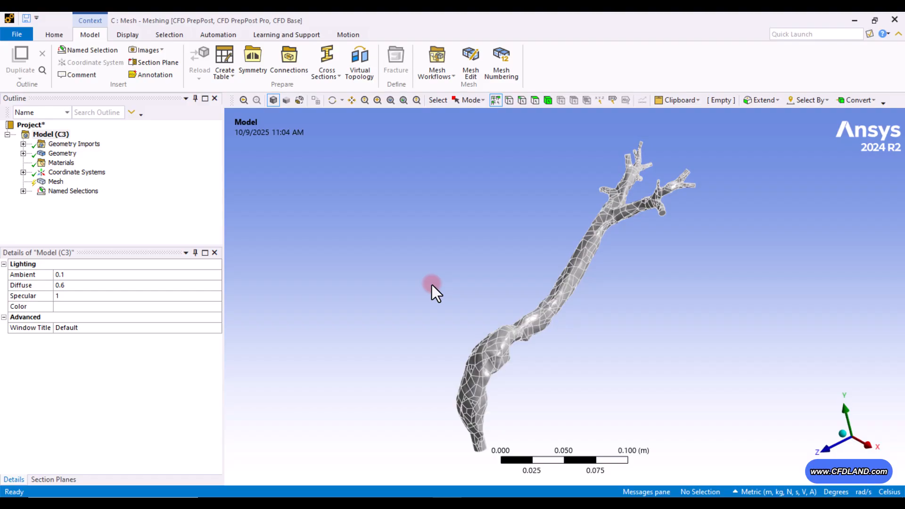
mouse_move(580, 237)
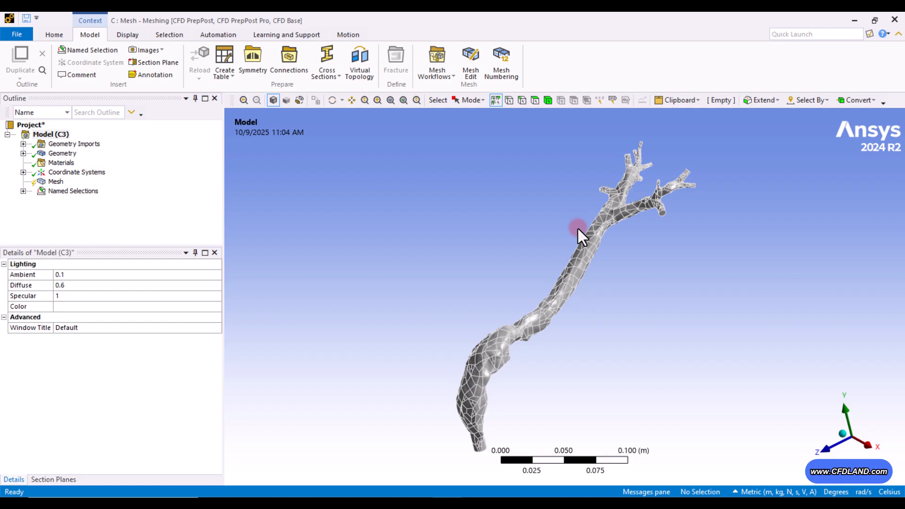
mouse_move(427, 243)
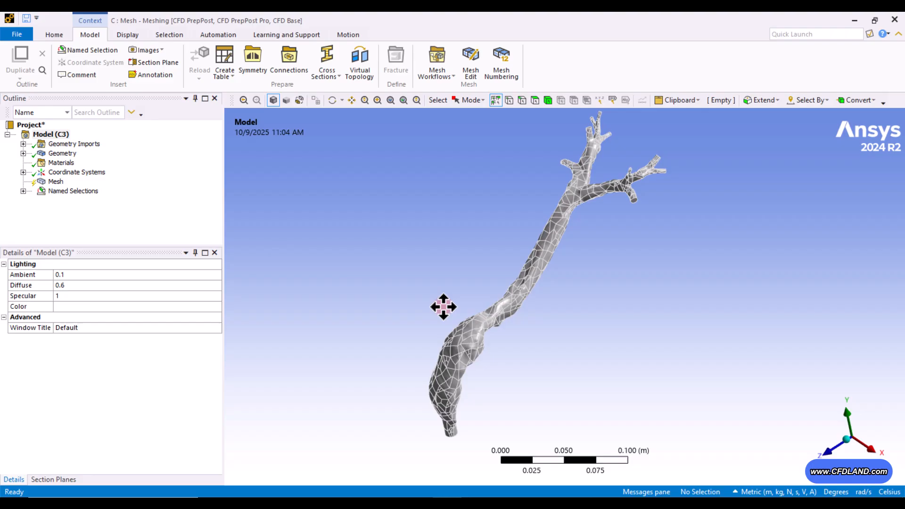
left_click_drag(444, 307, 447, 317)
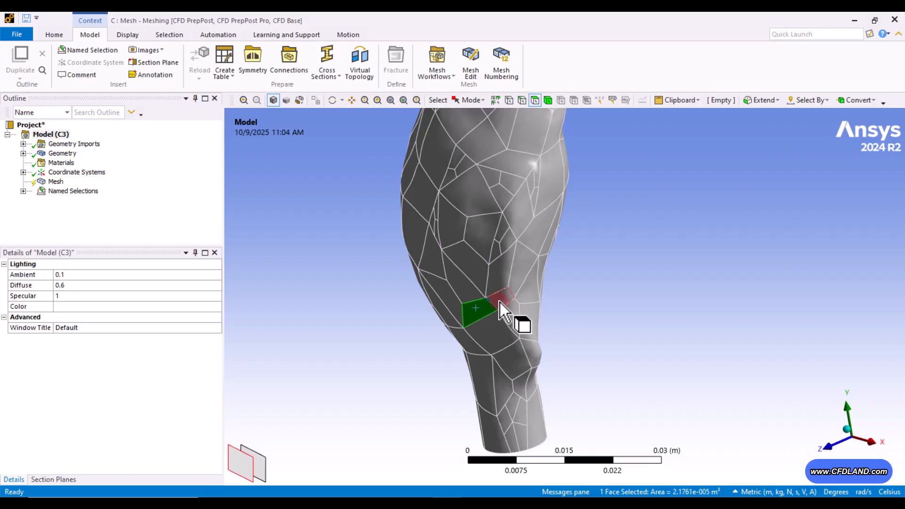
left_click(498, 335)
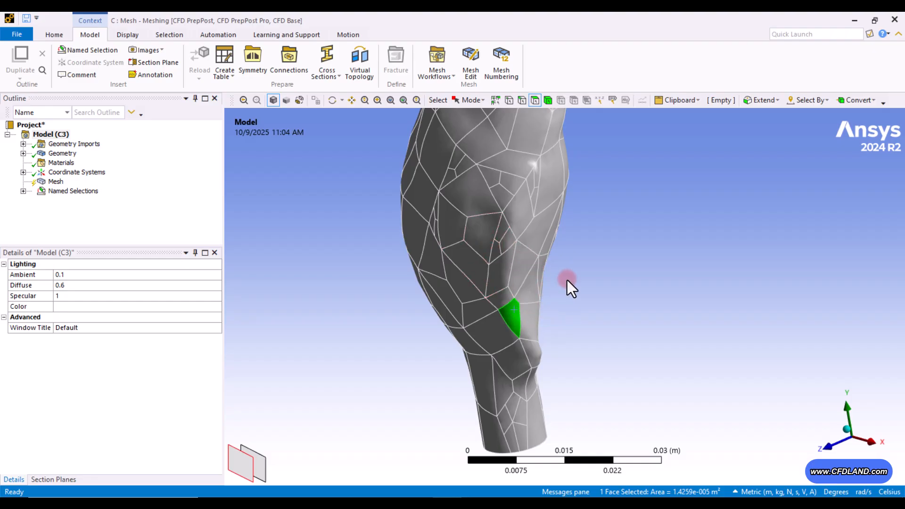
mouse_move(588, 287)
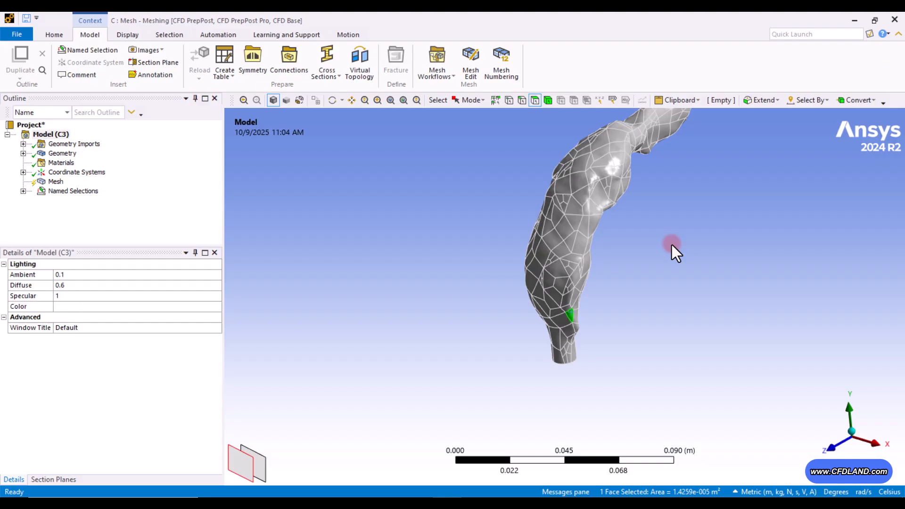
left_click(655, 278)
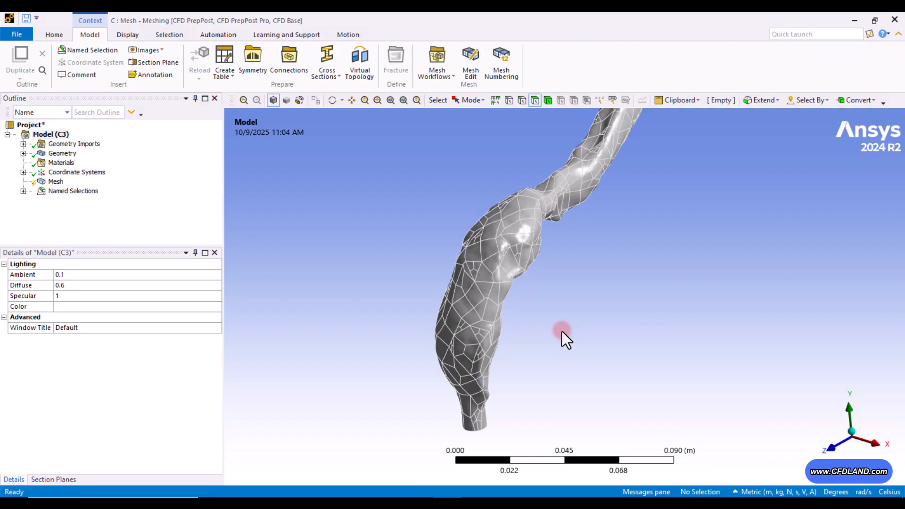
left_click_drag(563, 338, 582, 345)
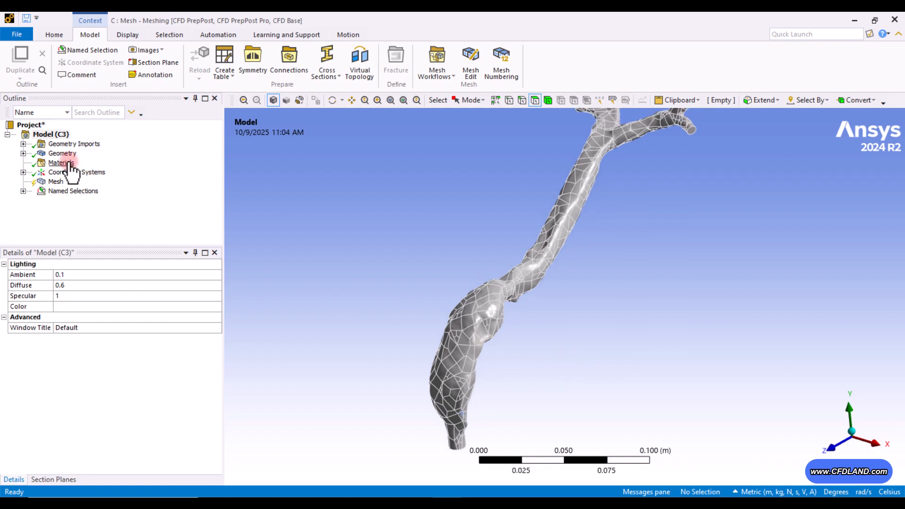
- Insert a Virtual Topology object under Model and show its details
right_click(49, 134)
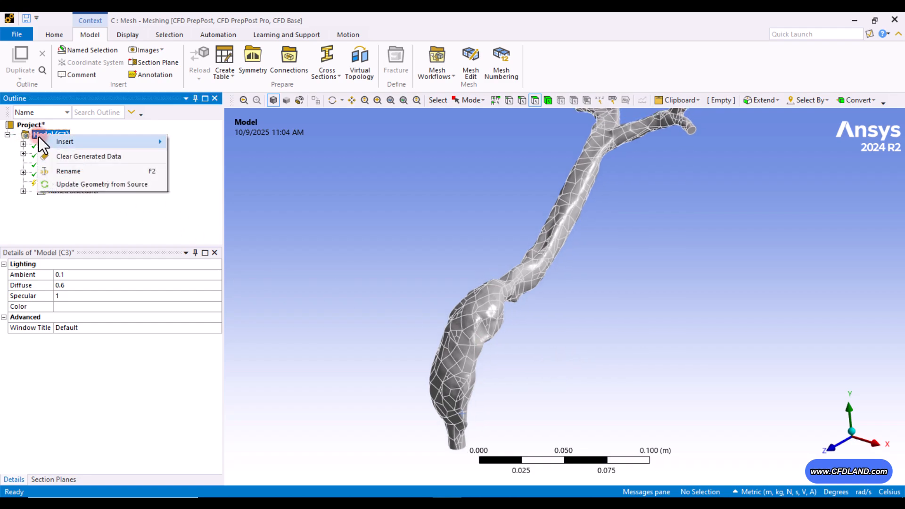
mouse_move(64, 142)
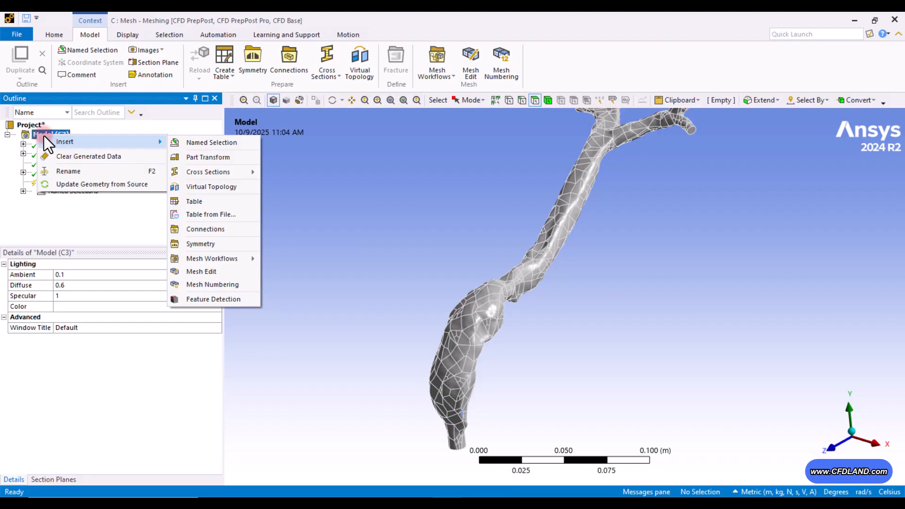
mouse_move(207, 171)
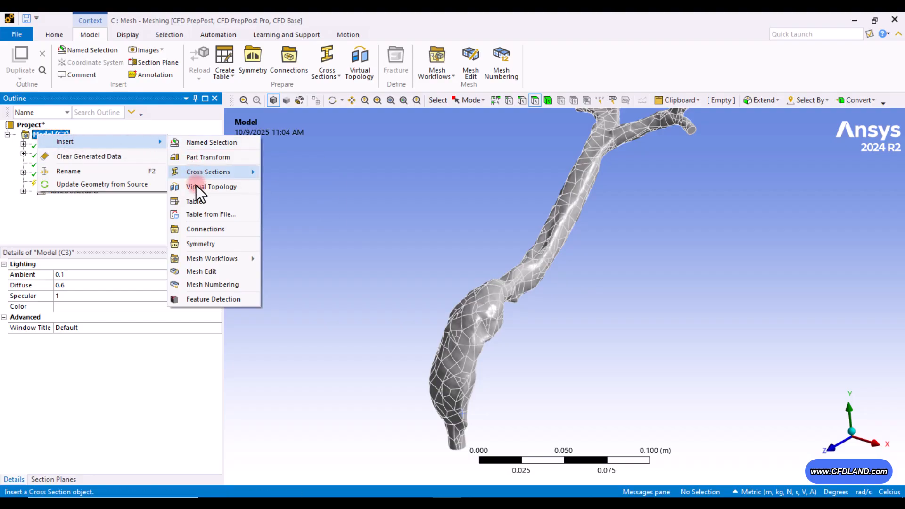
left_click(211, 186)
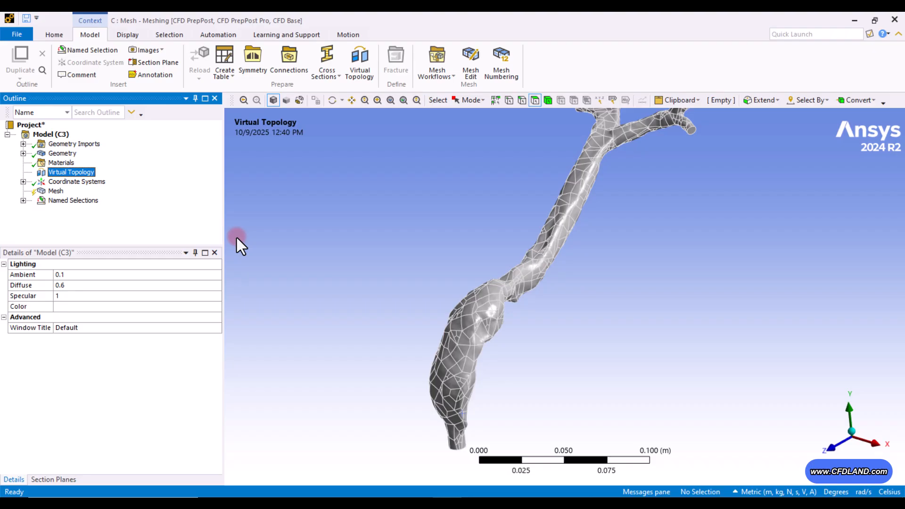
left_click(72, 171)
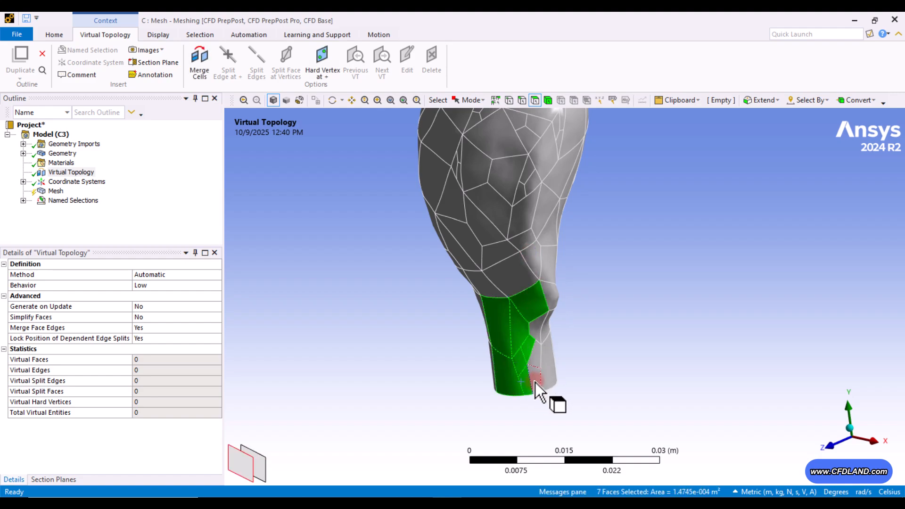
- Merge the thirteen lower-outlet faces into one virtual face and begin selecting the adjacent ones
left_click(549, 369)
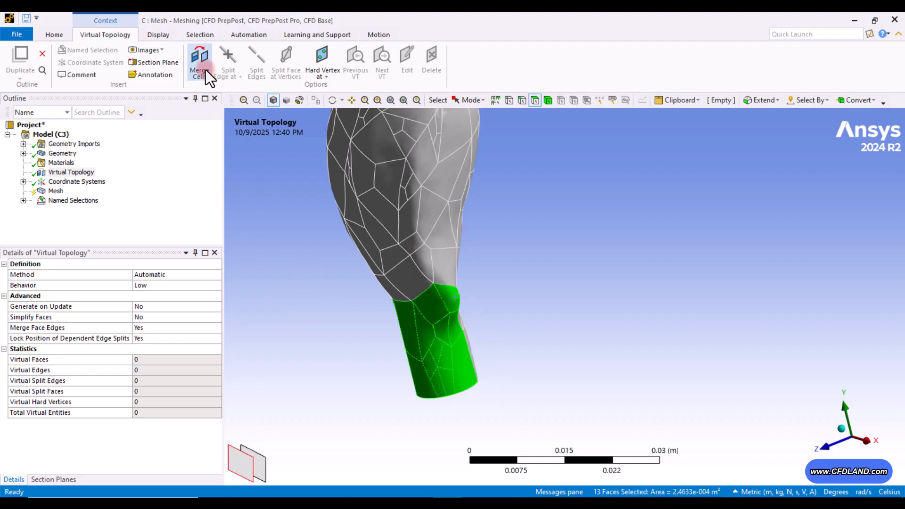
left_click(199, 60)
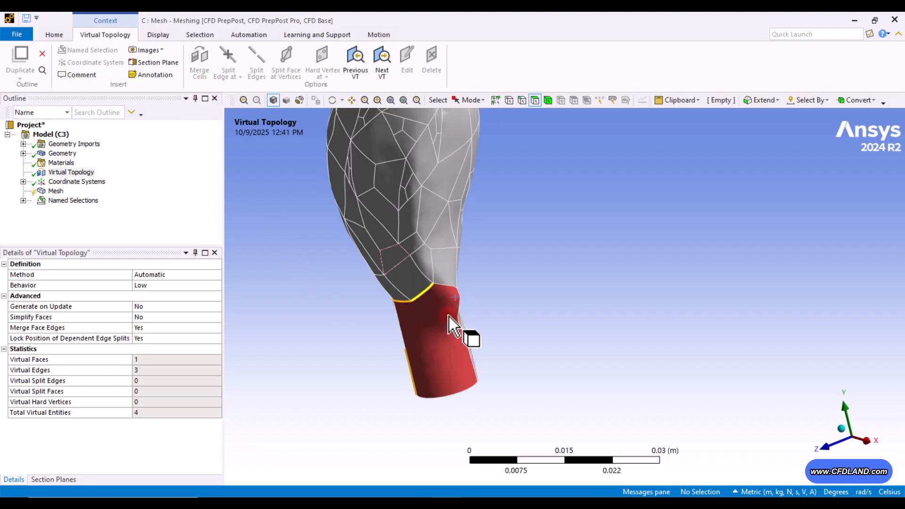
left_click(453, 324)
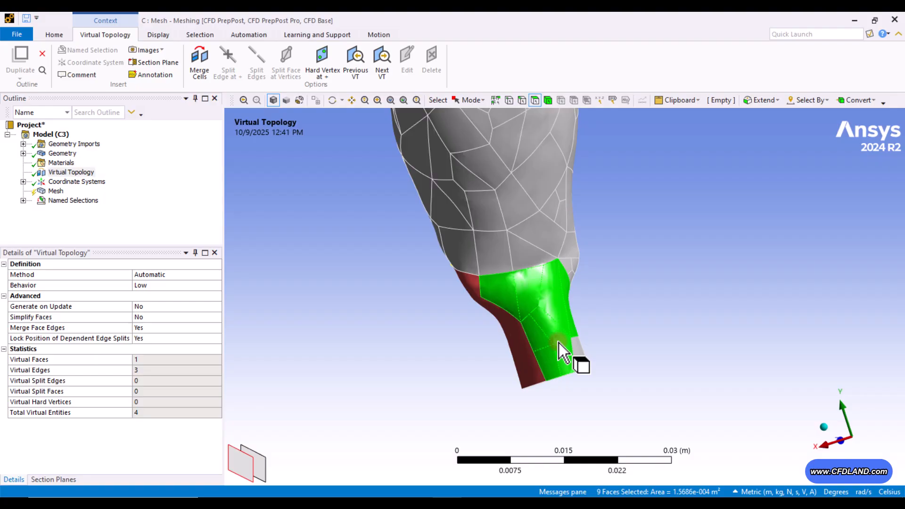
- Merge further outlet faces into a second virtual face and acknowledge the failed-merge error
left_click(199, 60)
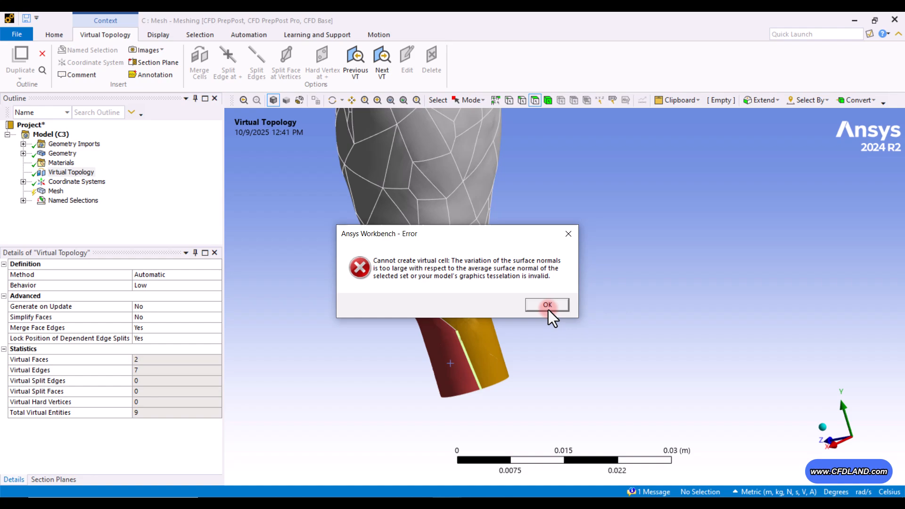
left_click(546, 304)
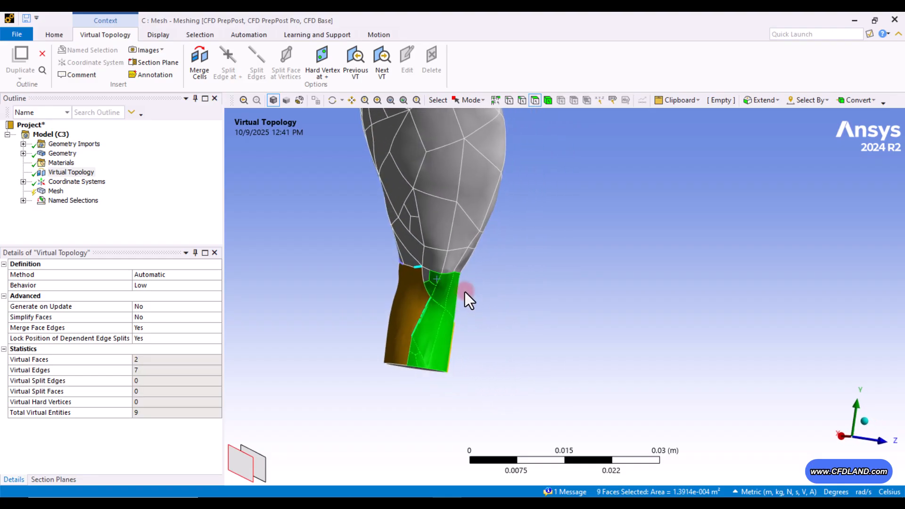
- Merge the last remaining outlet faces with Merge Cells and bring the whole vessel back into view
scroll("down", 3)
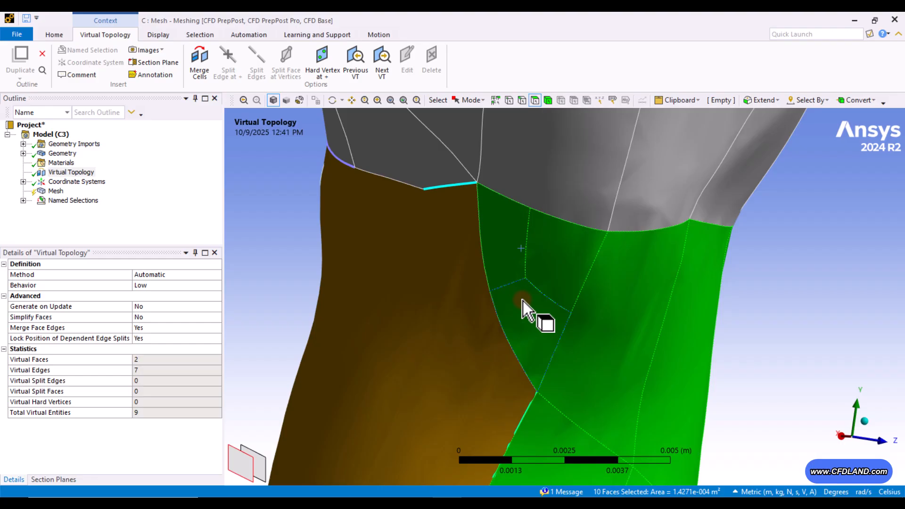
left_click(244, 100)
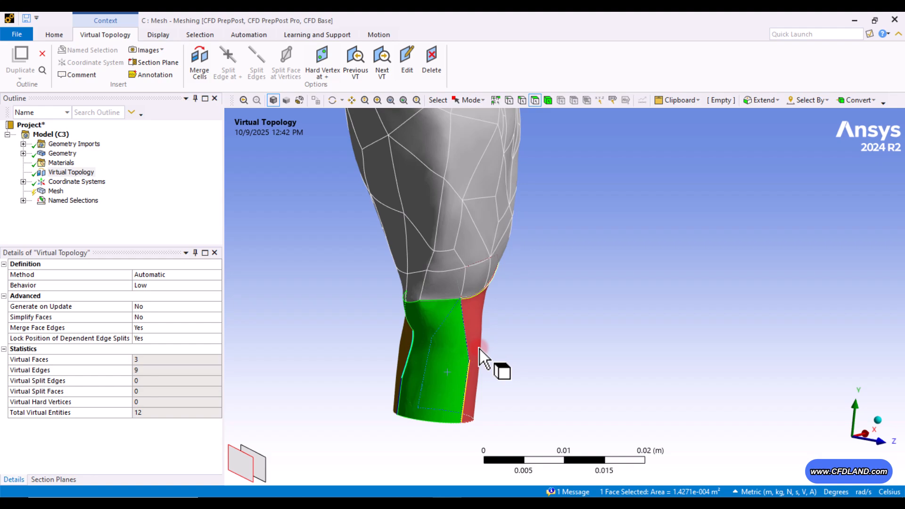
left_click(199, 62)
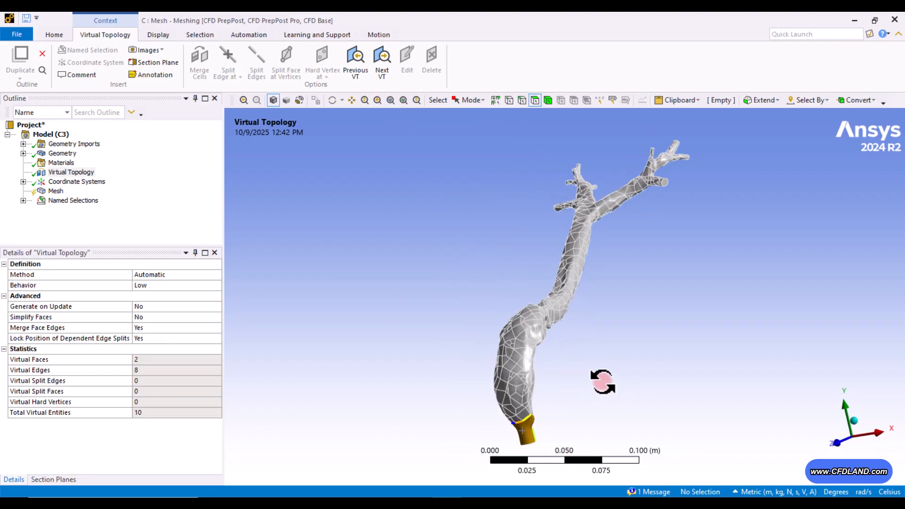
left_click_drag(602, 382, 528, 398)
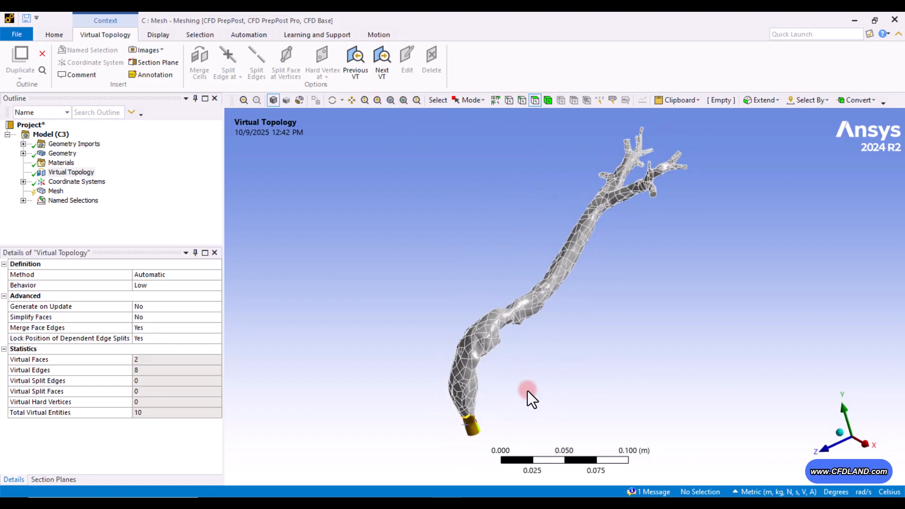
mouse_move(537, 346)
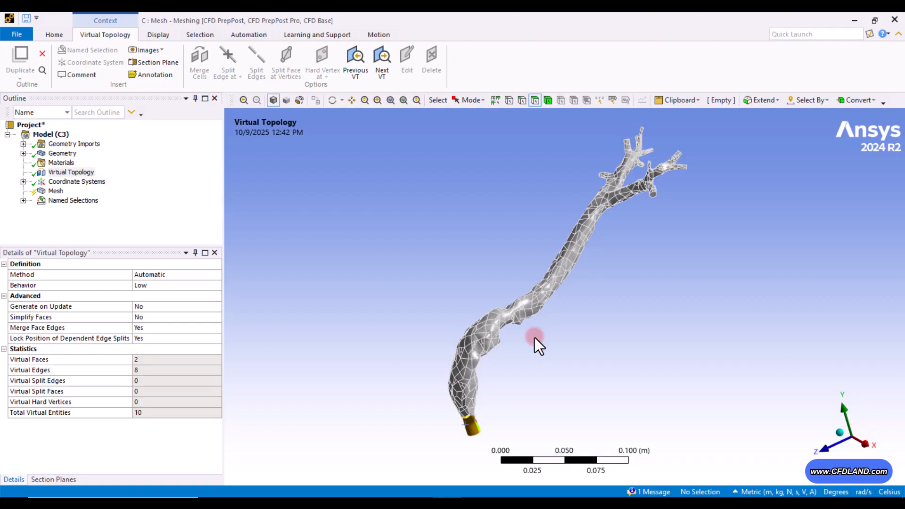
- Select the Mesh object to show the artery mesh details
left_click(56, 190)
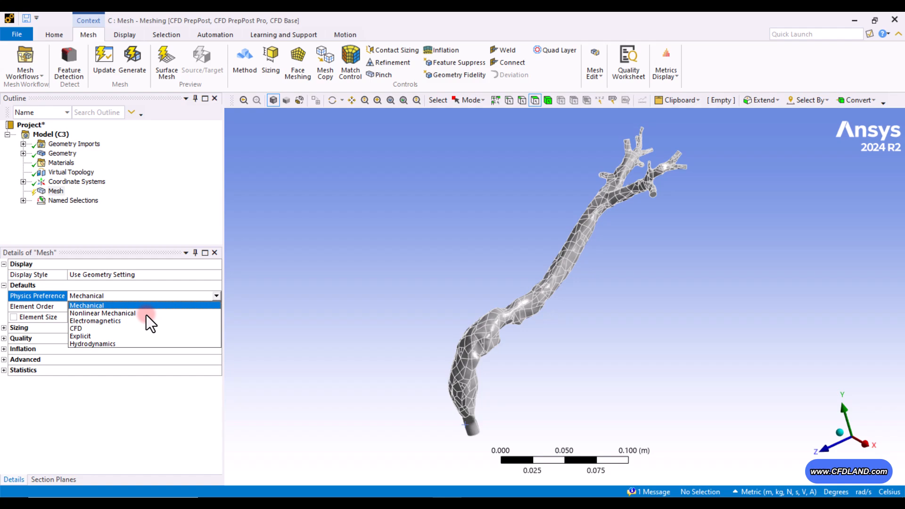
- Set Physics Preference to CFD (Fluent solver) and expand the Sizing defaults
left_click(75, 328)
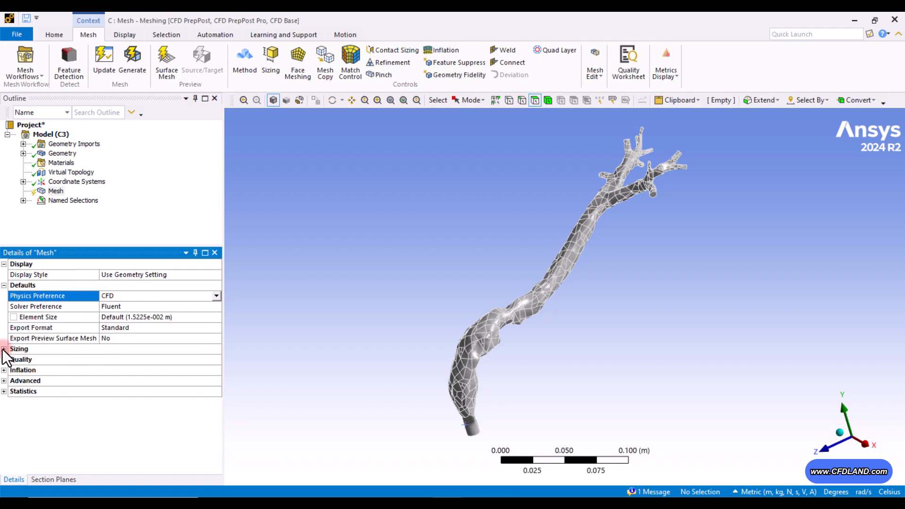
left_click(4, 349)
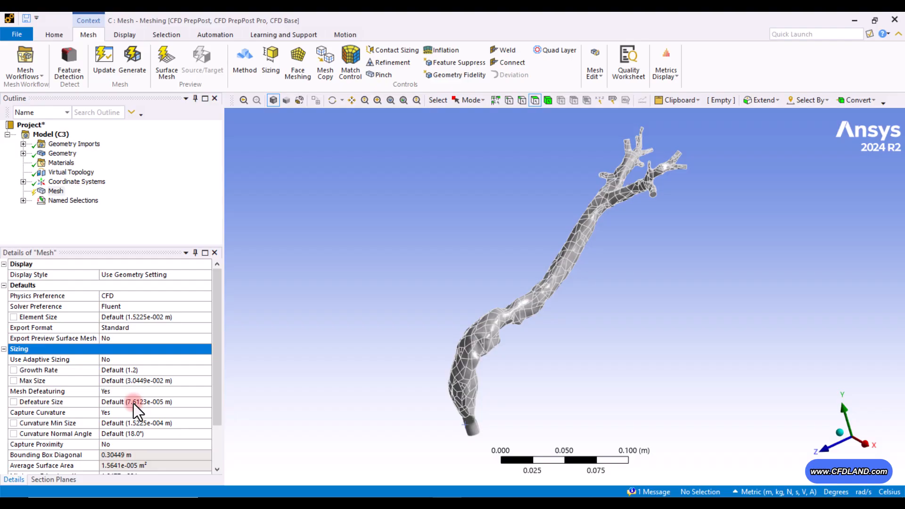
mouse_move(161, 321)
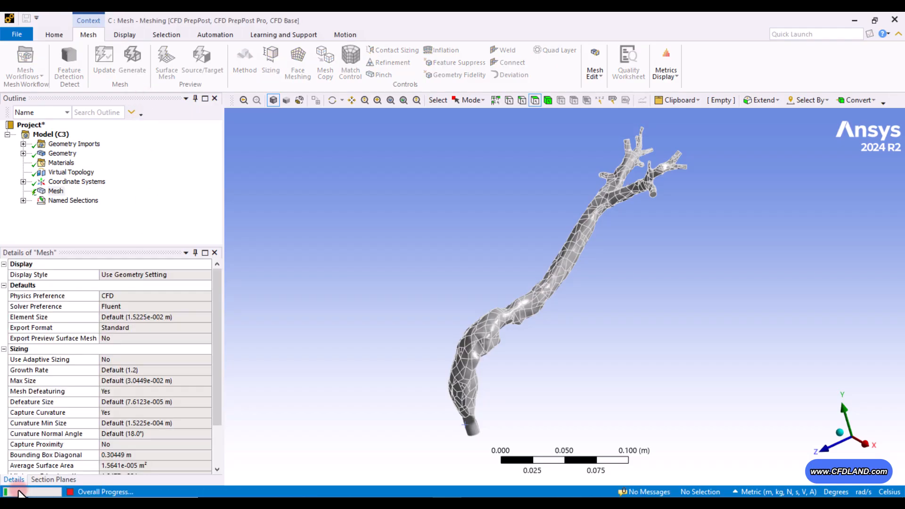
- Generate the fine triangular CFD surface mesh over the artery wall
left_click(132, 58)
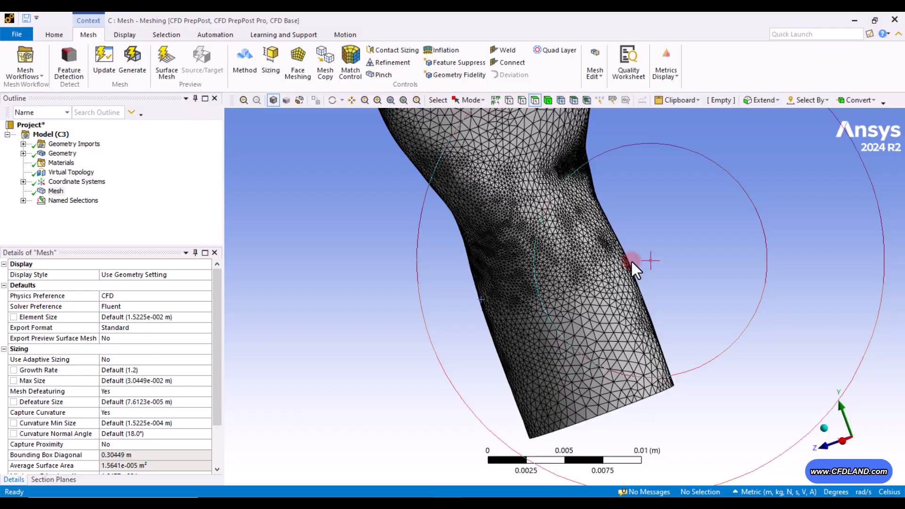
left_click(595, 359)
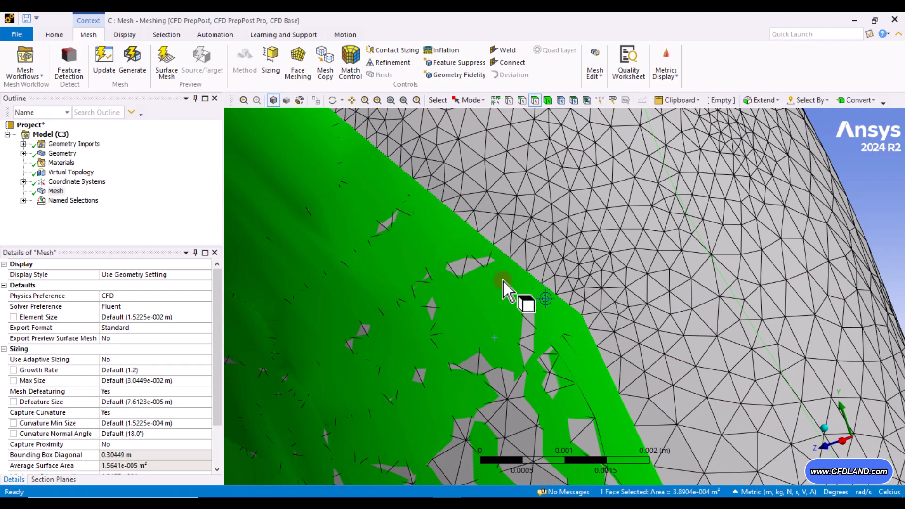
scroll("down", 3)
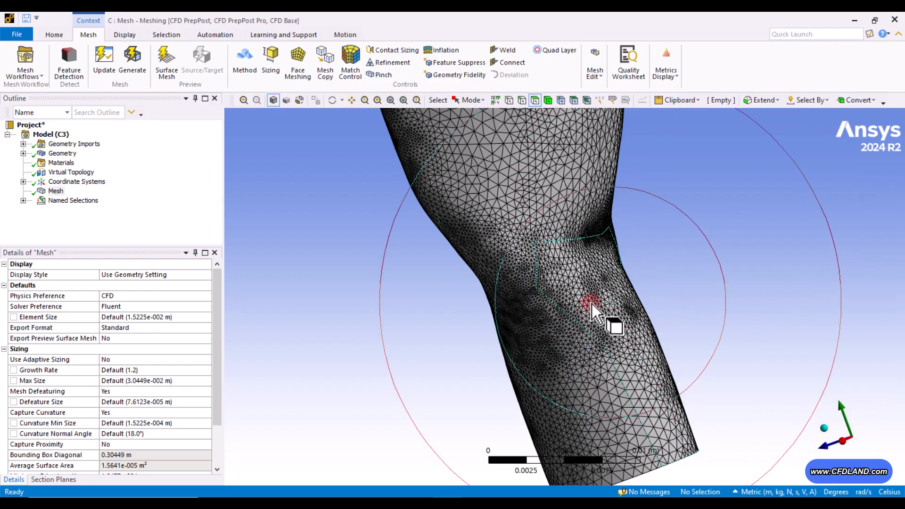
left_click(592, 306)
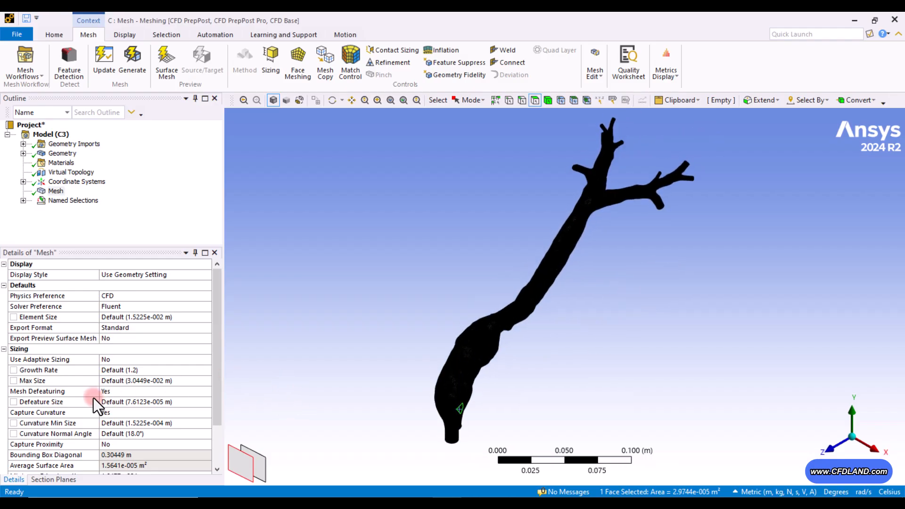
mouse_move(133, 410)
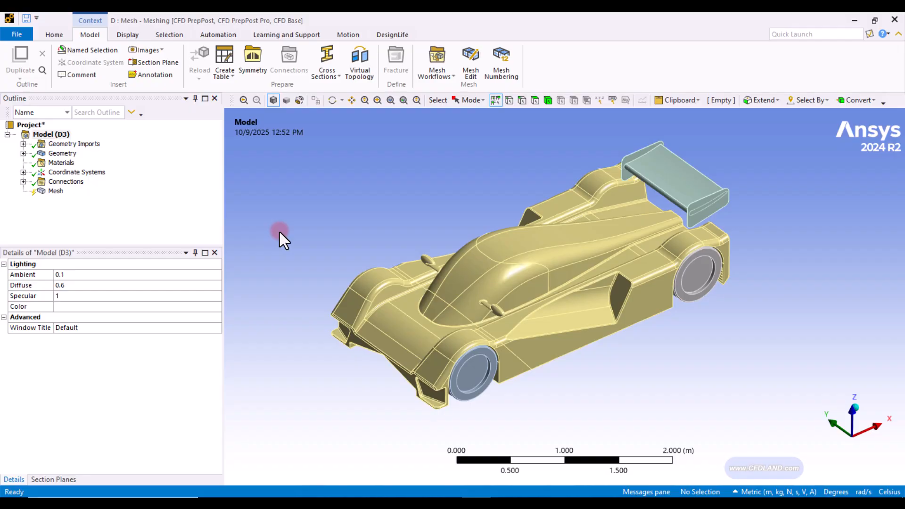
mouse_move(632, 387)
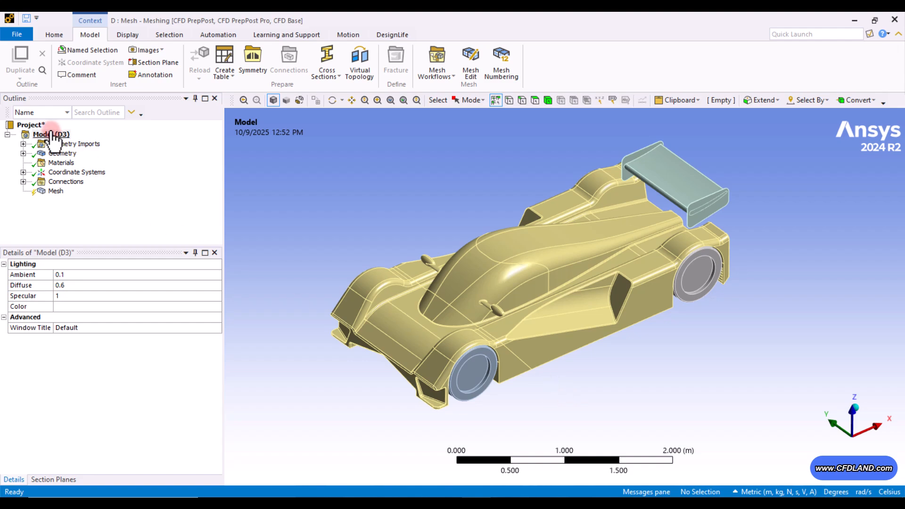
- Insert a Virtual Topology object under the race car's Model (D3)
right_click(49, 134)
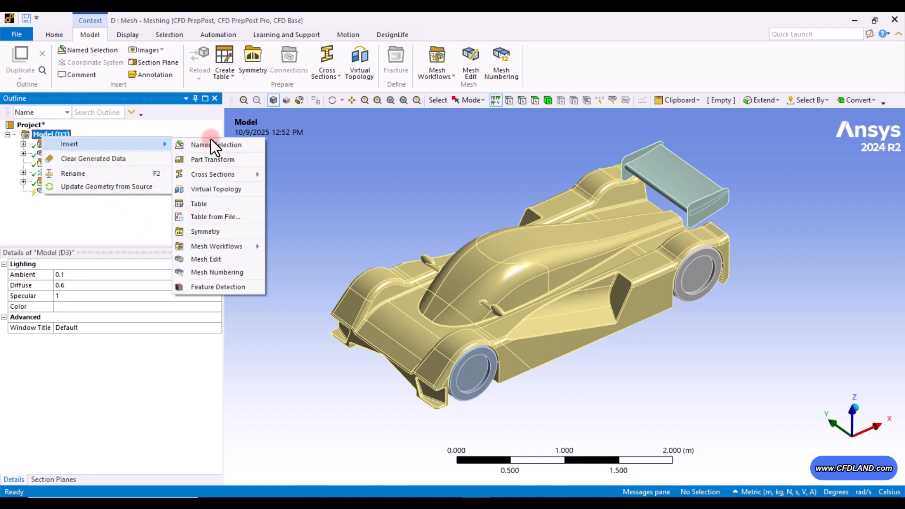
left_click(216, 188)
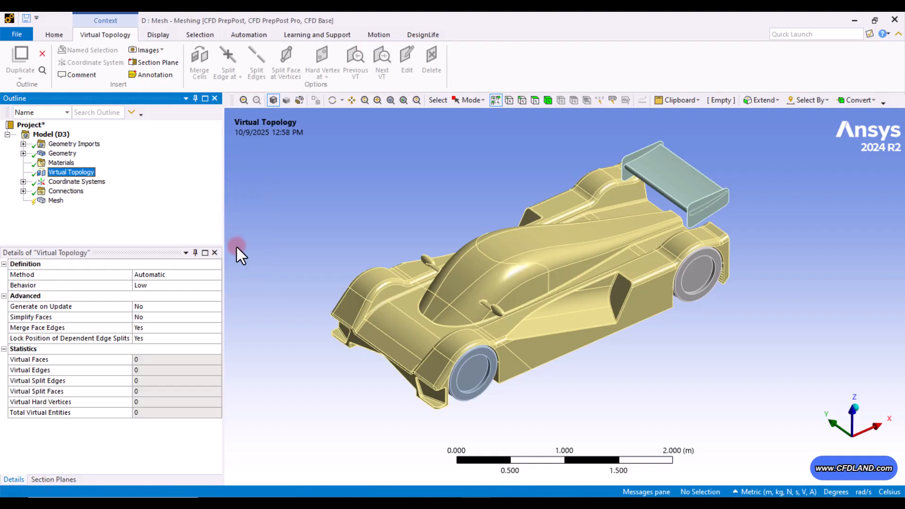
- Merge the wheel-arch and long lower side strip faces into one virtual face
scroll("down", 3)
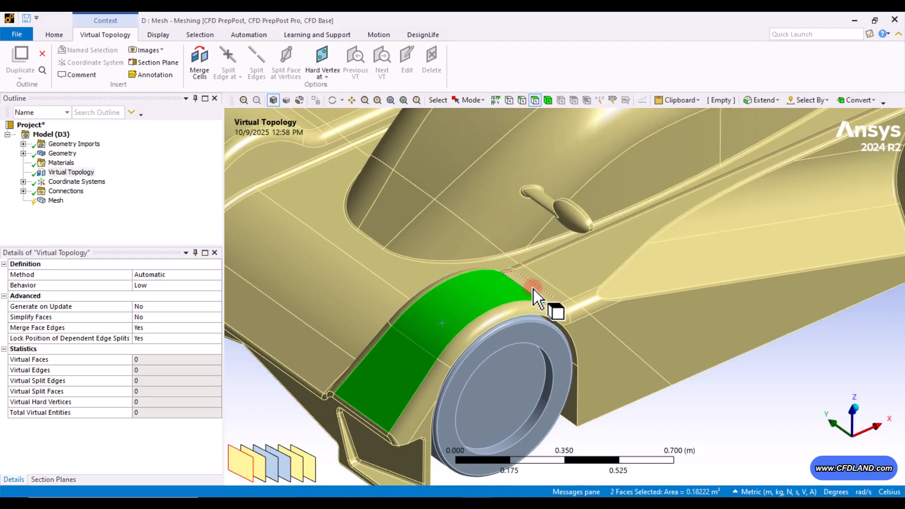
left_click(555, 303)
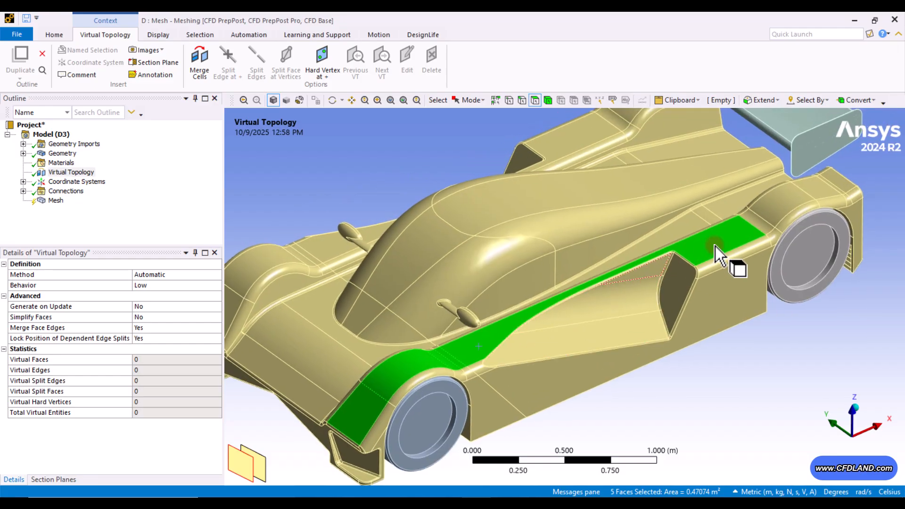
left_click(837, 185)
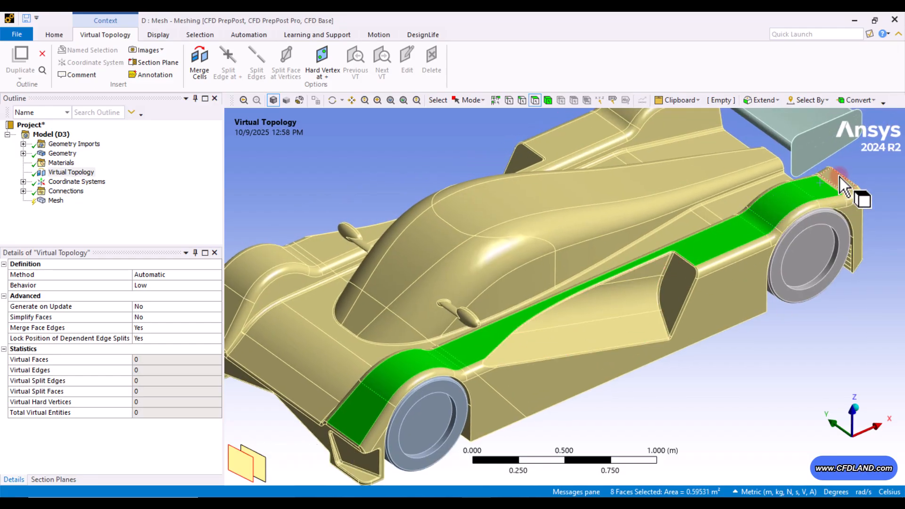
left_click(487, 346)
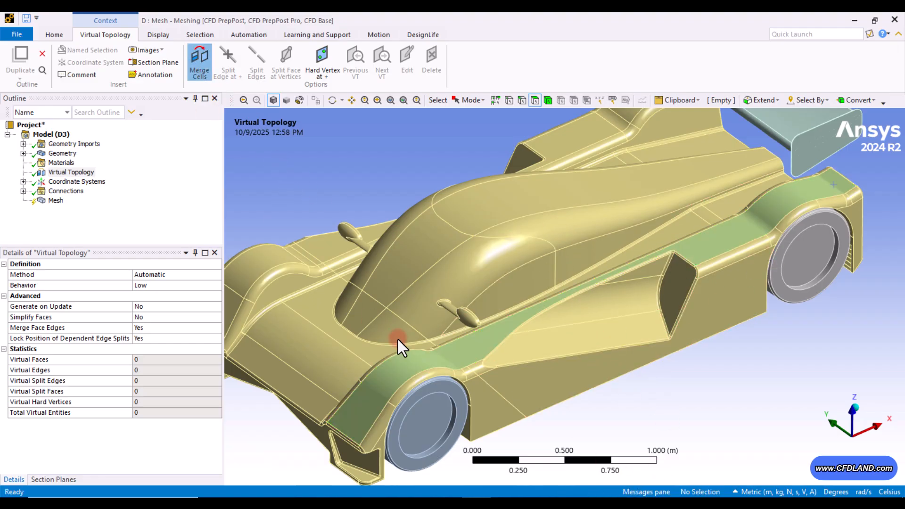
left_click(539, 356)
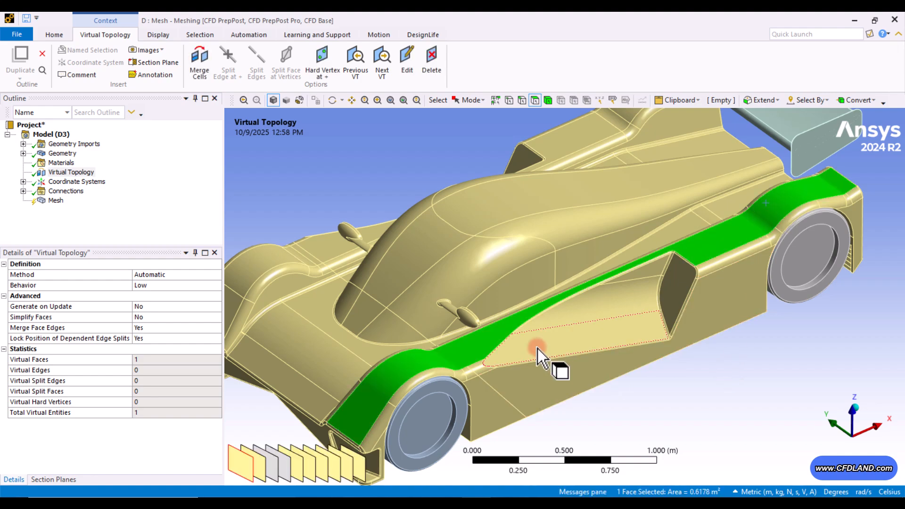
left_click(672, 392)
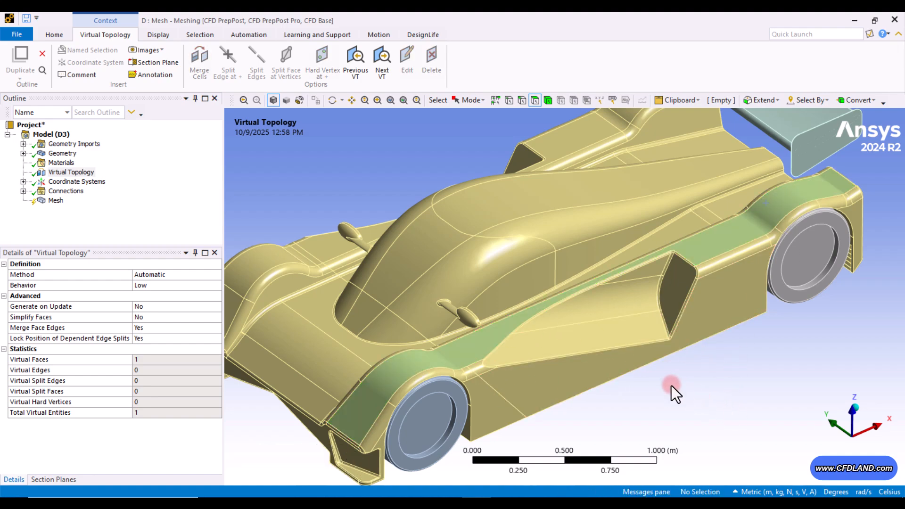
mouse_move(668, 389)
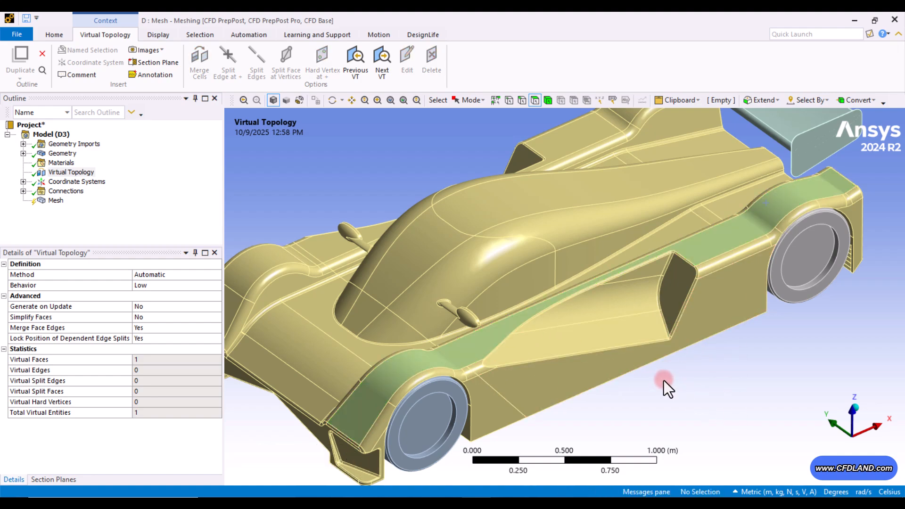
- Merge the side-pod faces into a second virtual face and fit the whole car in view
left_click(629, 312)
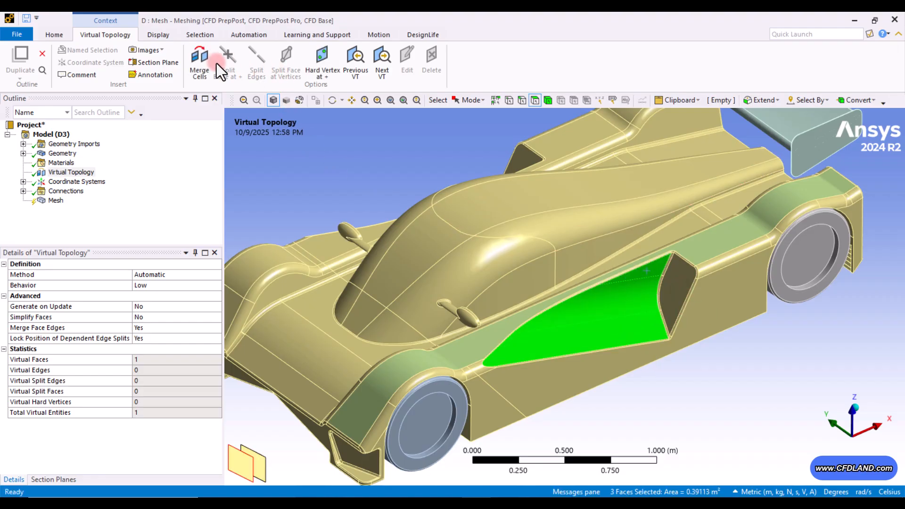
left_click(199, 62)
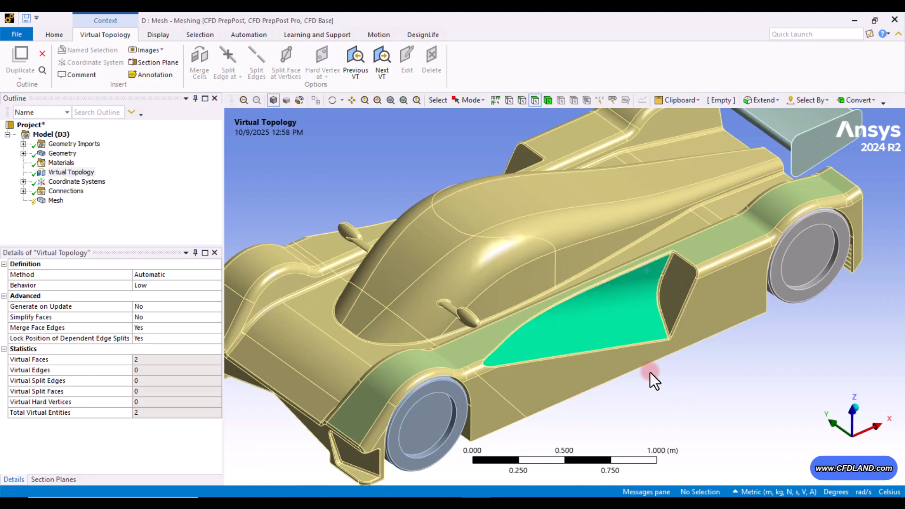
left_click_drag(652, 376, 676, 358)
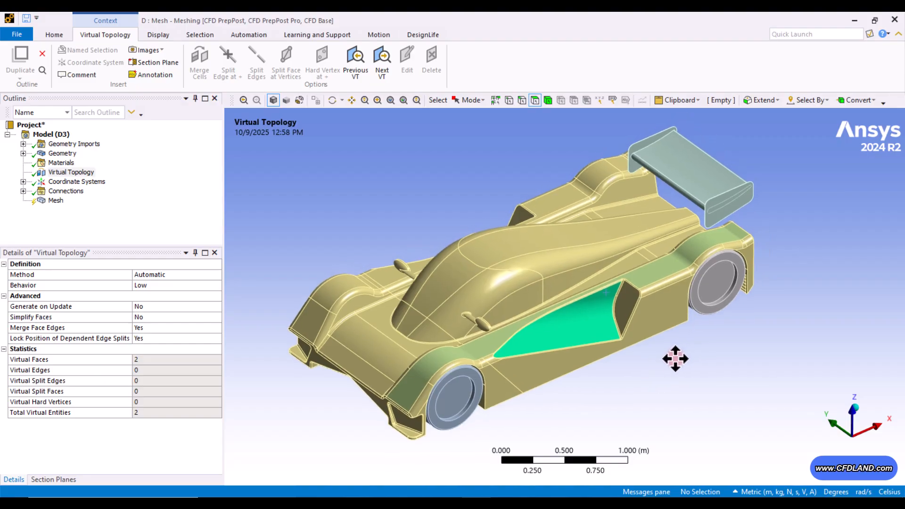
left_click_drag(675, 358, 740, 346)
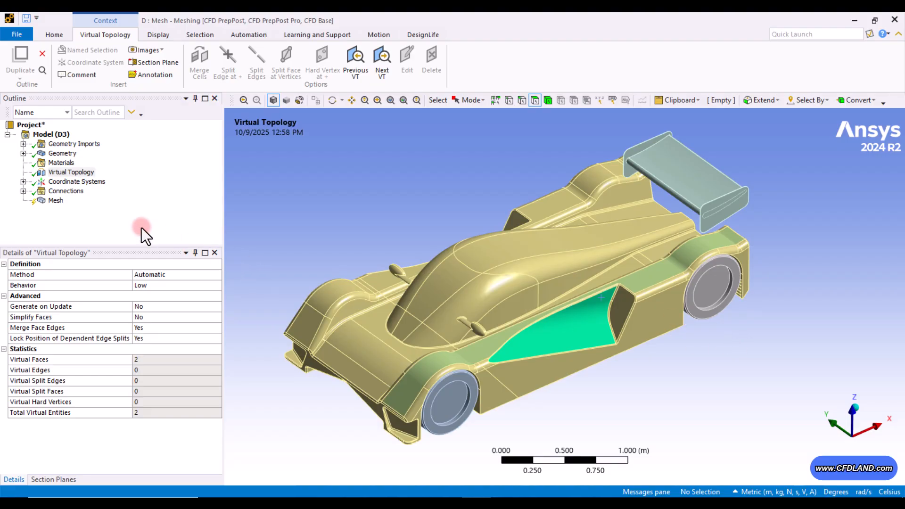
- Set the race car mesh Physics Preference to CFD
left_click(56, 200)
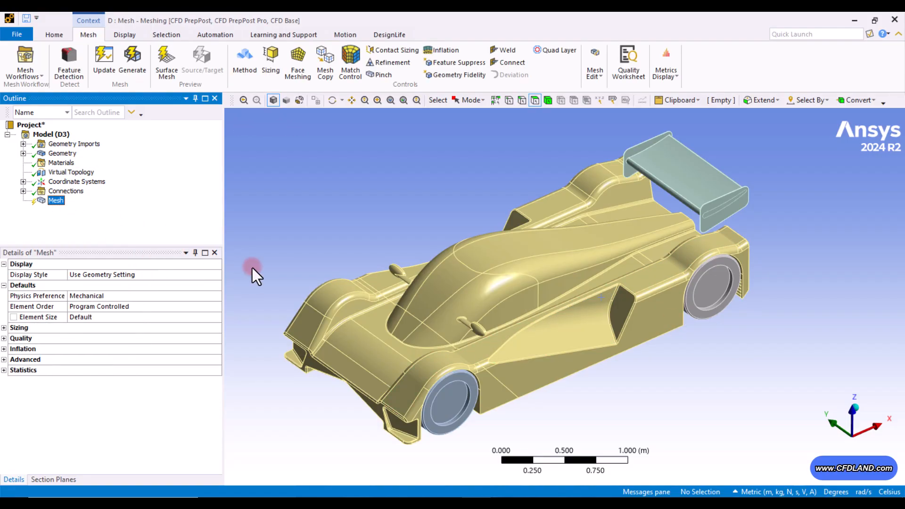
left_click(216, 295)
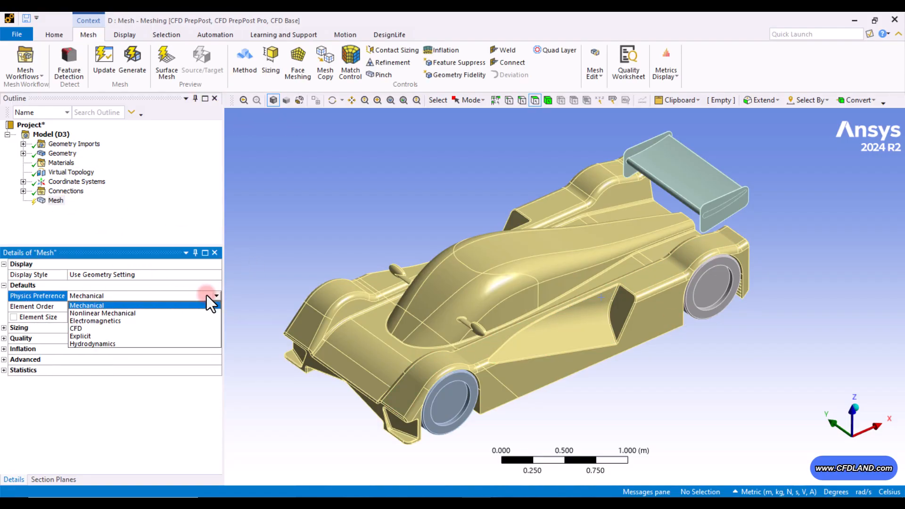
left_click(75, 329)
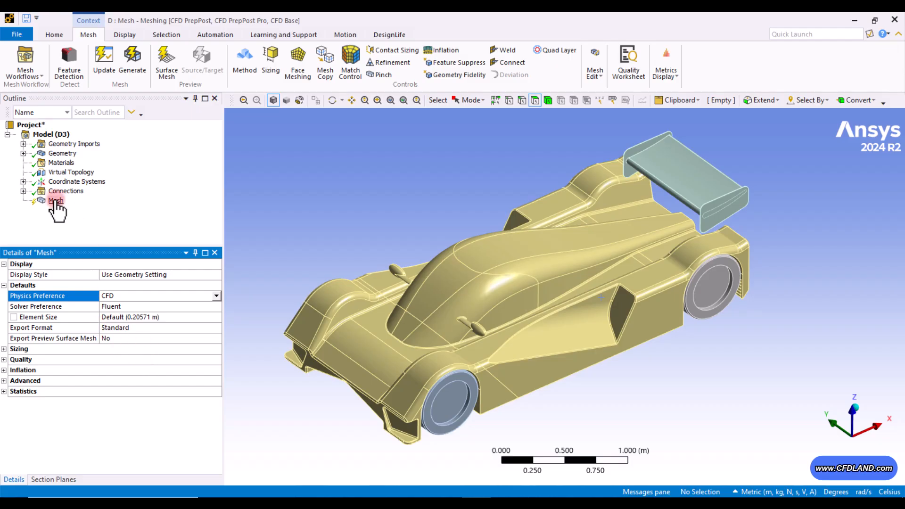
right_click(55, 200)
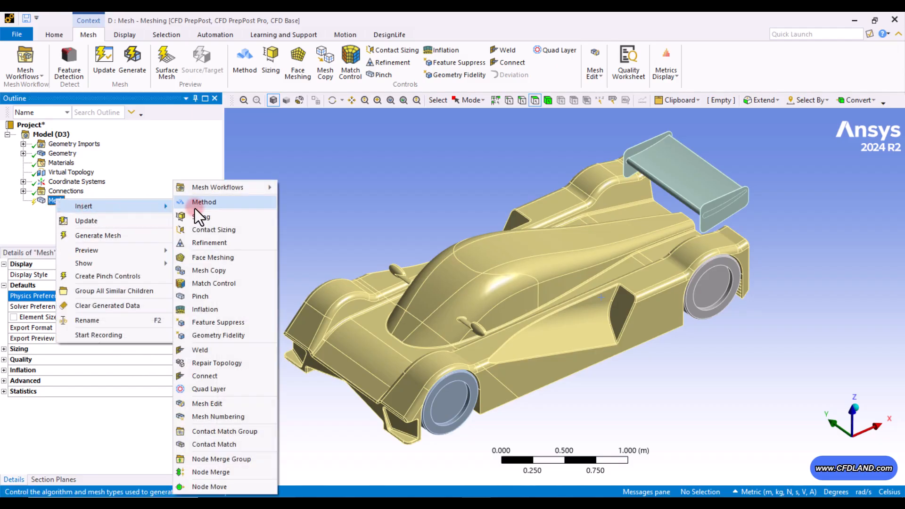
mouse_move(203, 202)
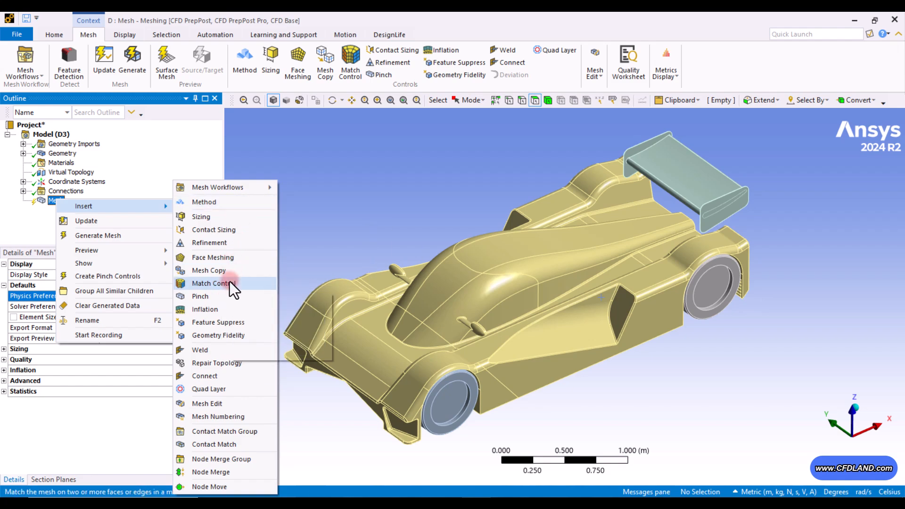
mouse_move(200, 296)
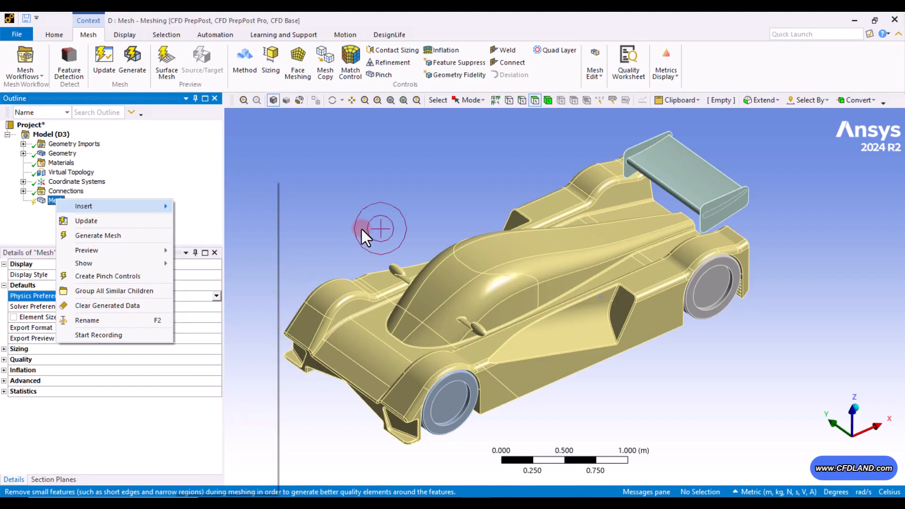
left_click(177, 122)
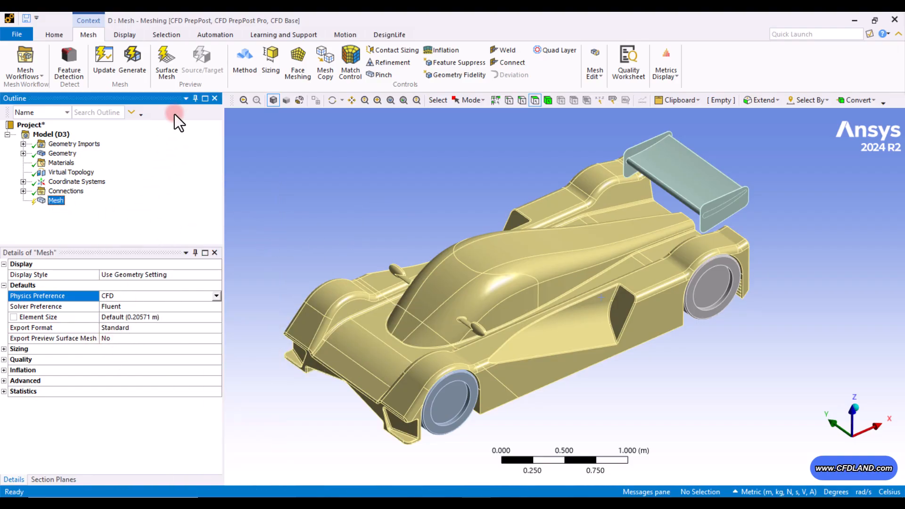
- Generate the car's surface mesh and zoom onto the rear spoiler's thin edge to inspect the elements
left_click(132, 60)
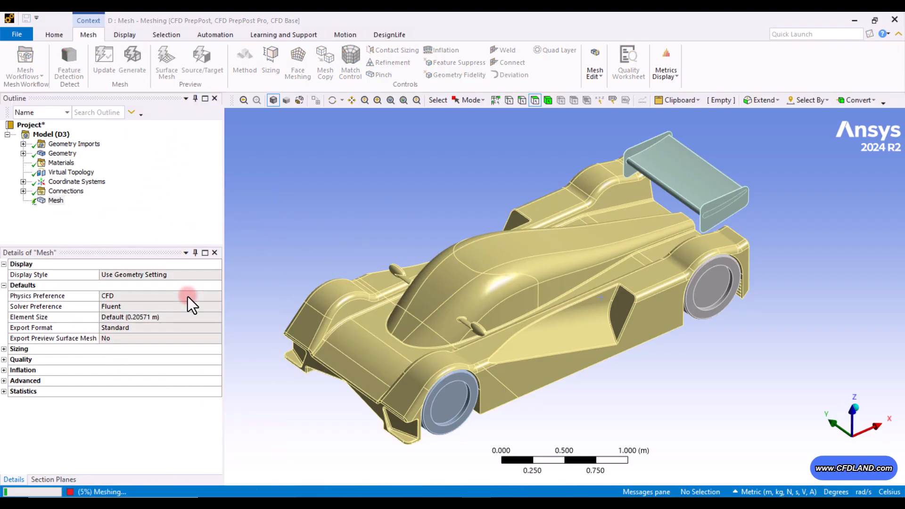
left_click(132, 63)
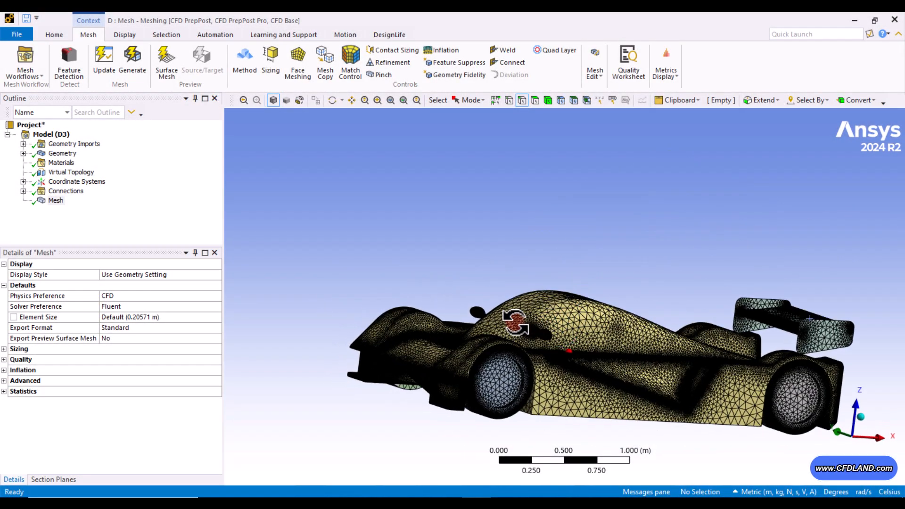
left_click_drag(514, 320, 572, 338)
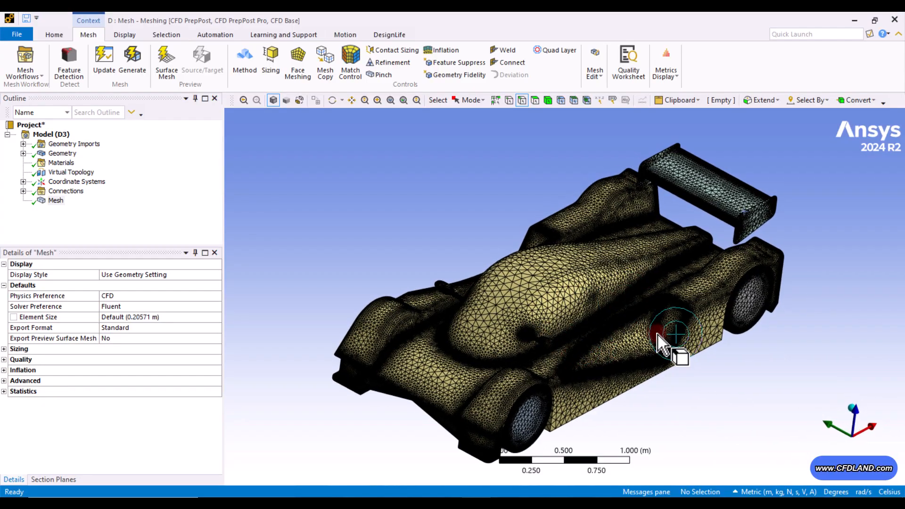
left_click_drag(664, 338, 629, 312)
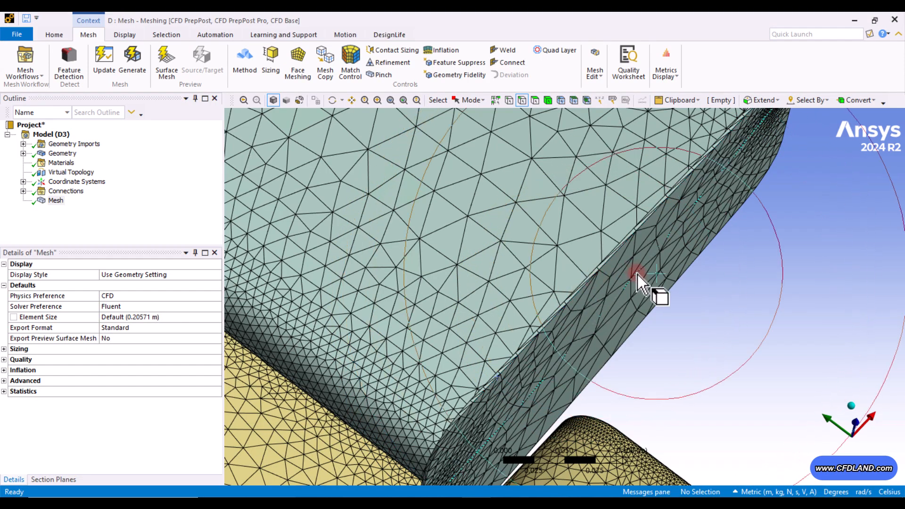
left_click_drag(635, 283, 601, 282)
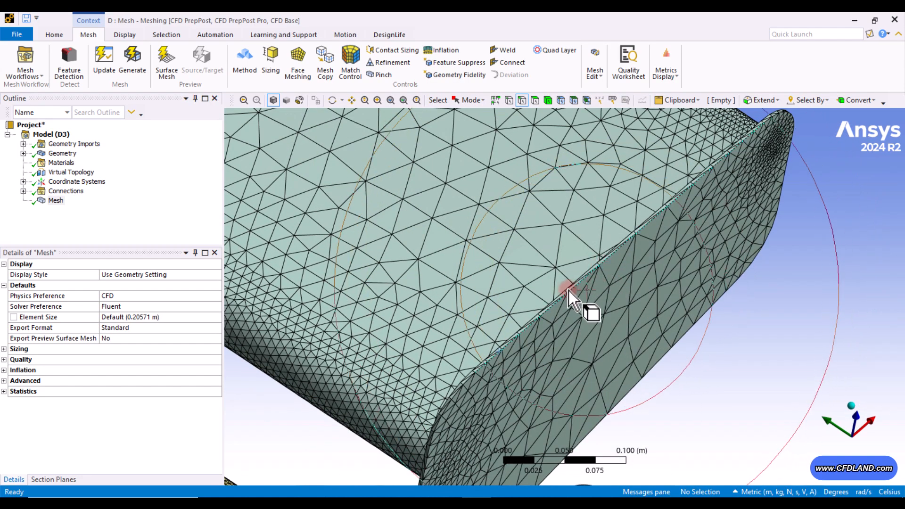
- Insert a new Pinch control under the race car Mesh
right_click(56, 200)
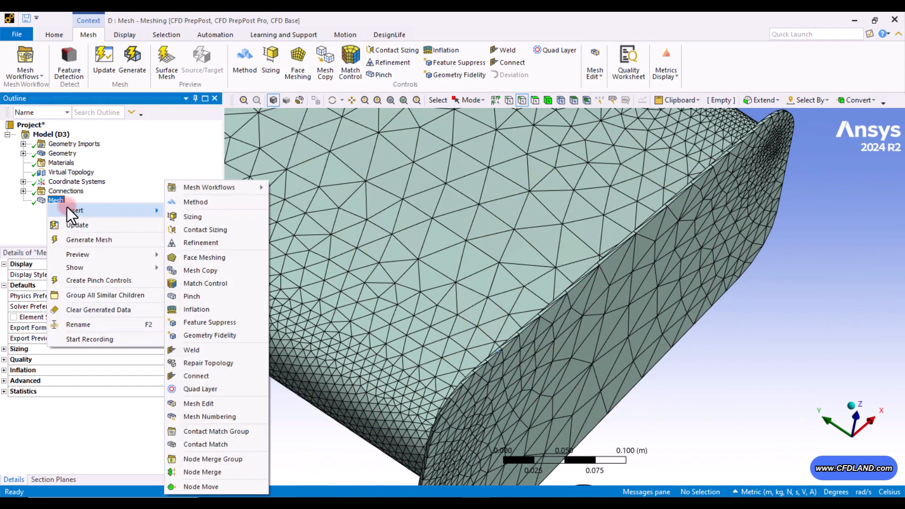
left_click(191, 296)
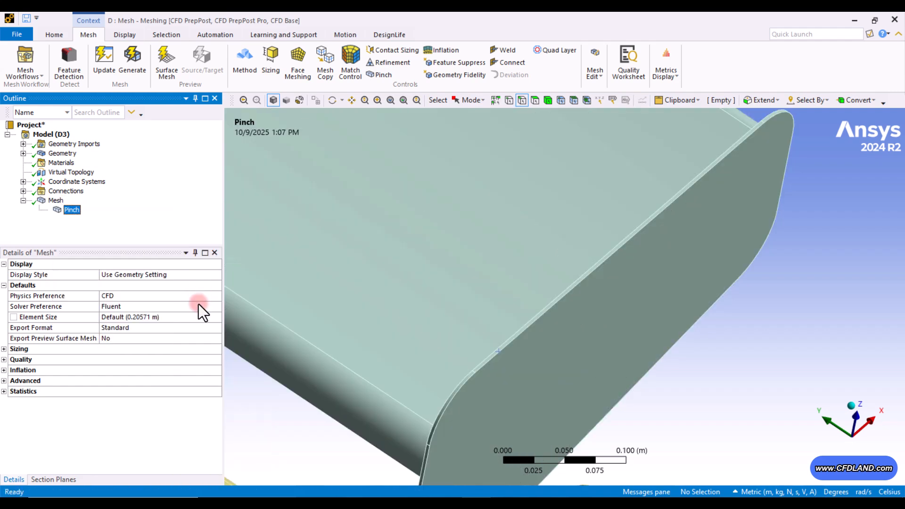
left_click(72, 209)
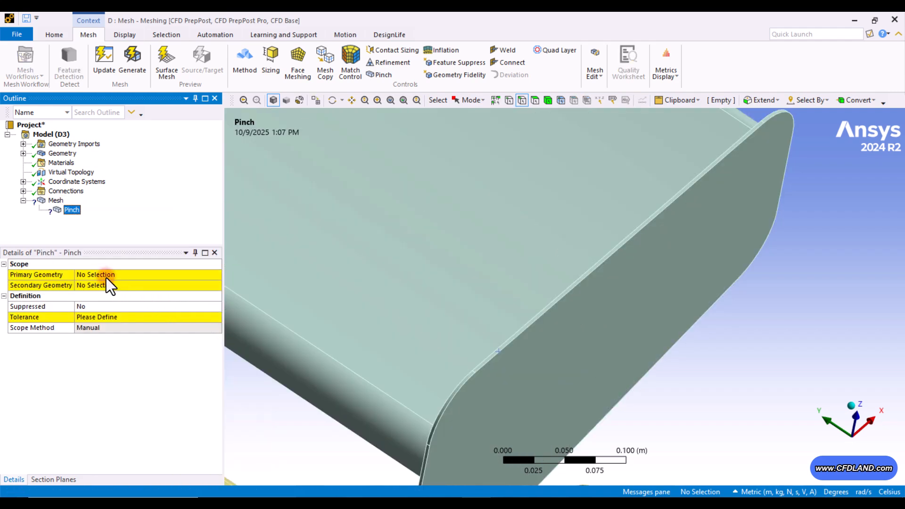
- Pair the primary and secondary spoiler edges with tolerance 0.005 m and update the mesh
left_click(95, 274)
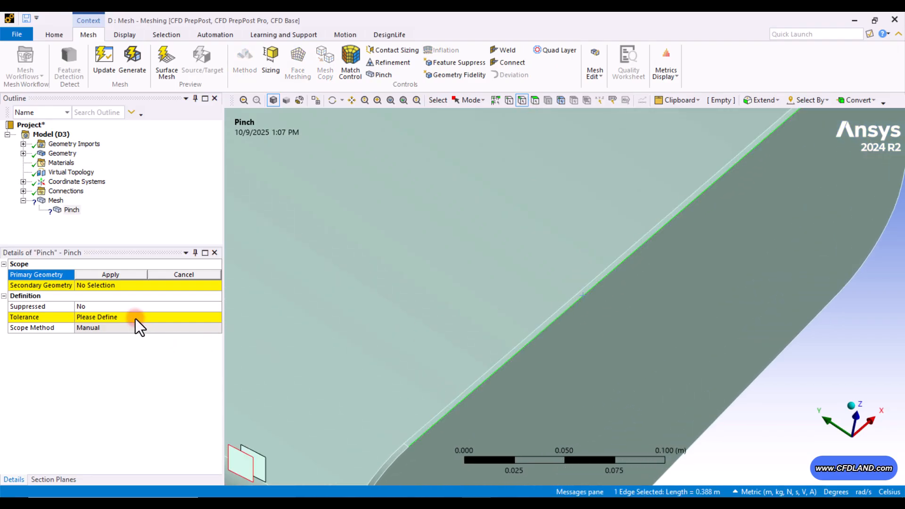
left_click(109, 274)
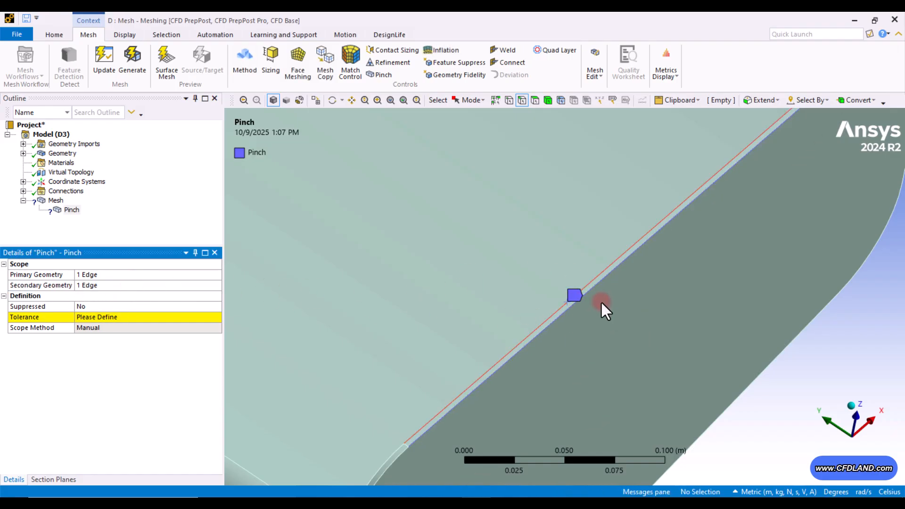
left_click(147, 317)
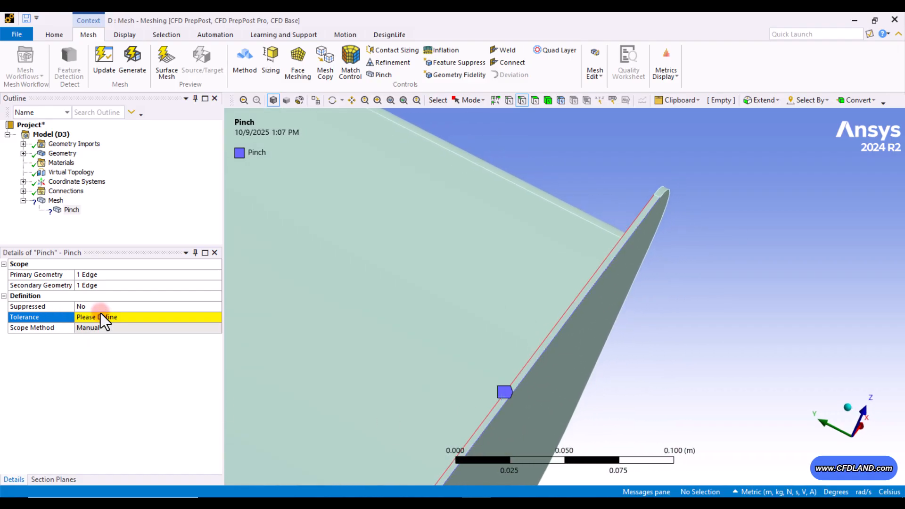
type("0.005")
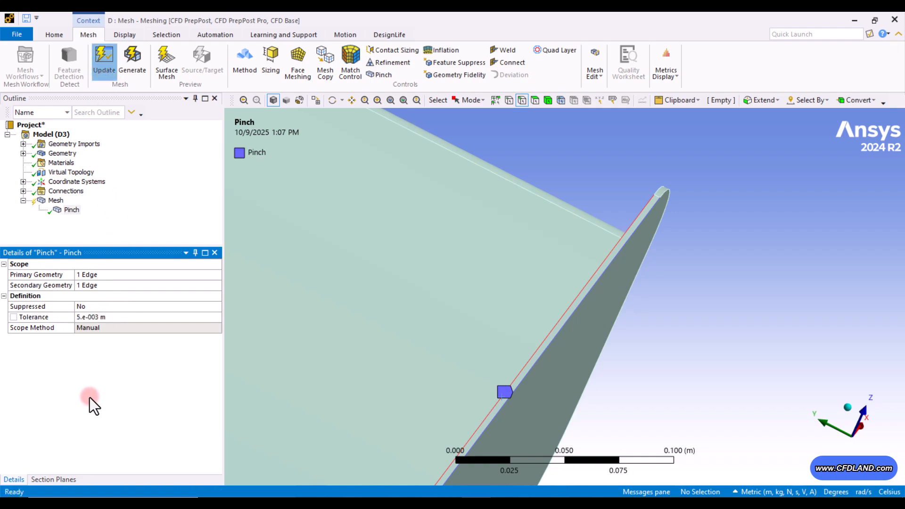
left_click(132, 63)
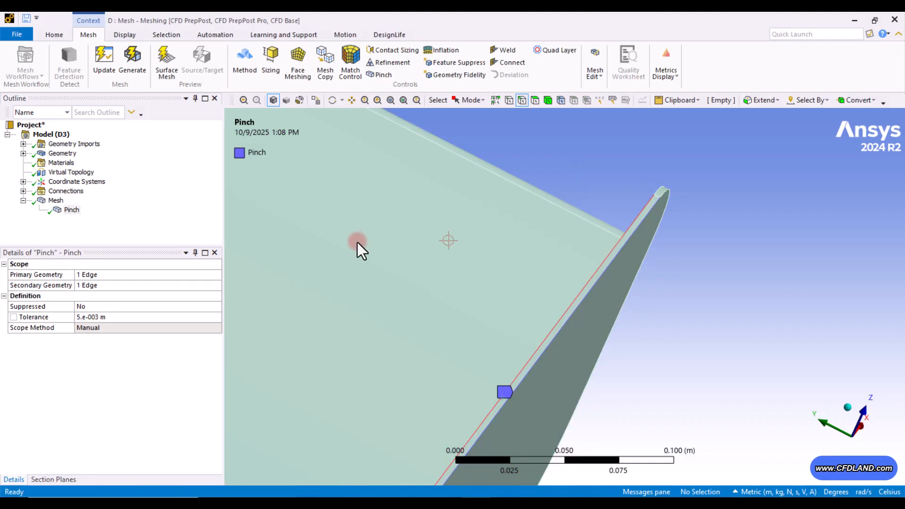
- Inspect the pinched spoiler edge up close in the overall mesh view
left_click(56, 200)
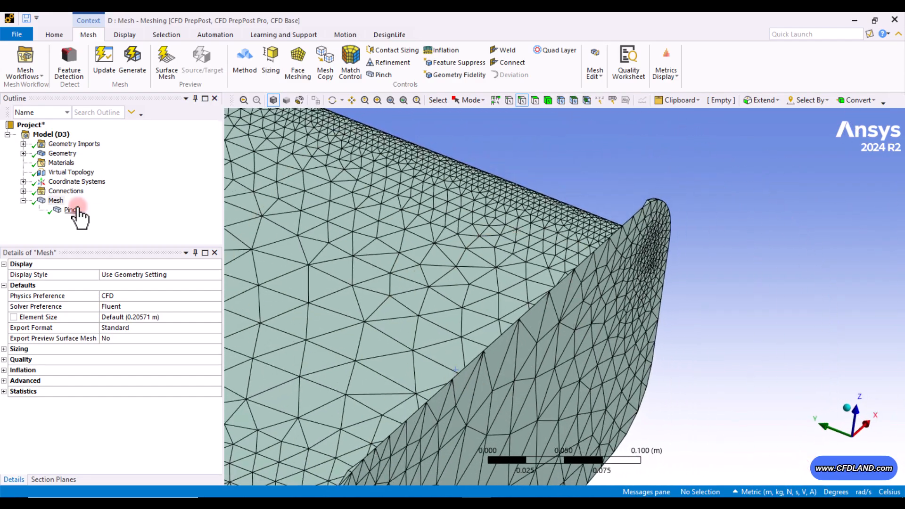
left_click(62, 152)
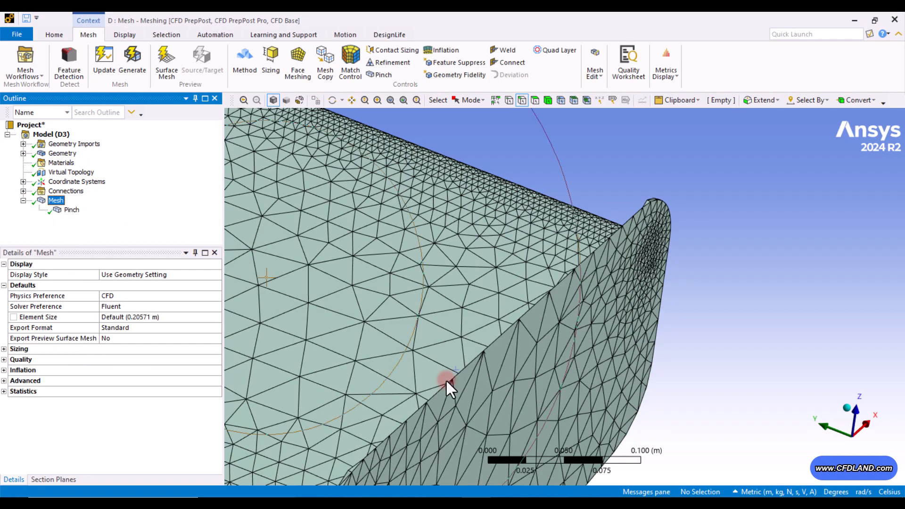
left_click_drag(451, 384, 529, 370)
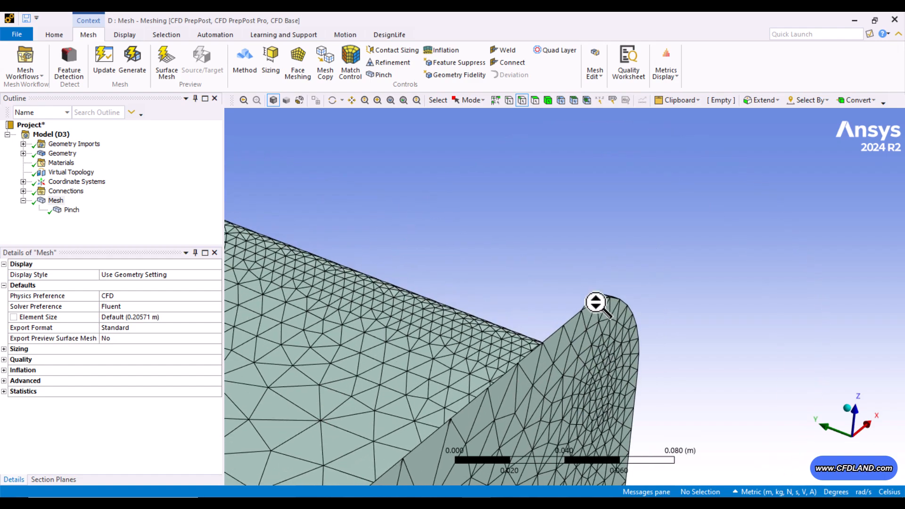
left_click_drag(598, 303, 575, 384)
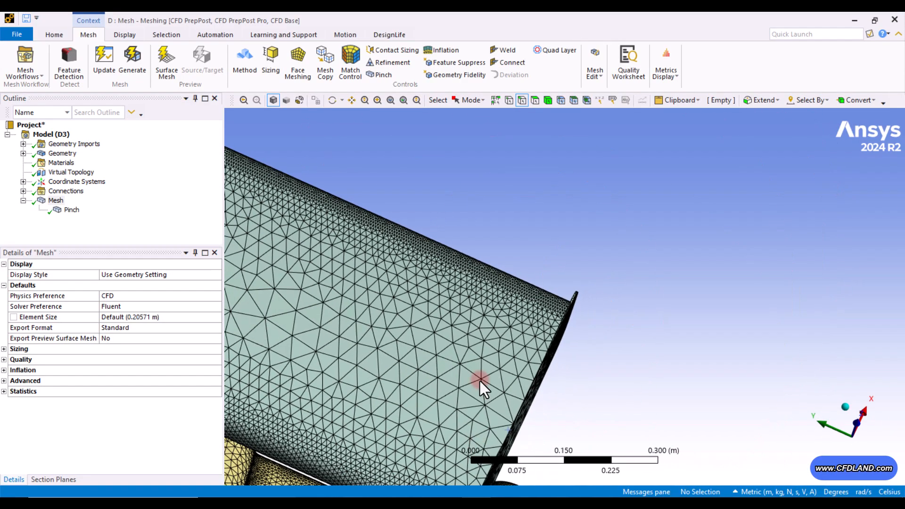
- Orbit the whole car to review the mesh and reselect Mesh
left_click(71, 209)
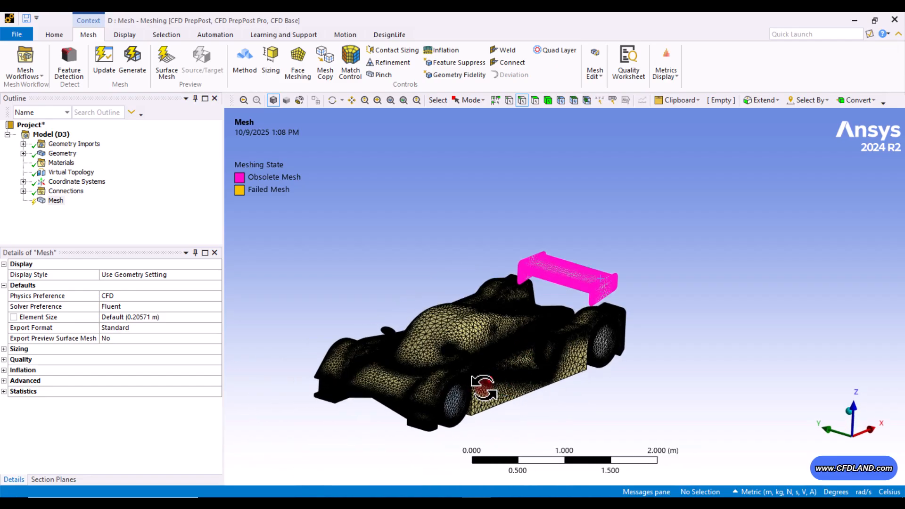
left_click_drag(484, 386, 569, 349)
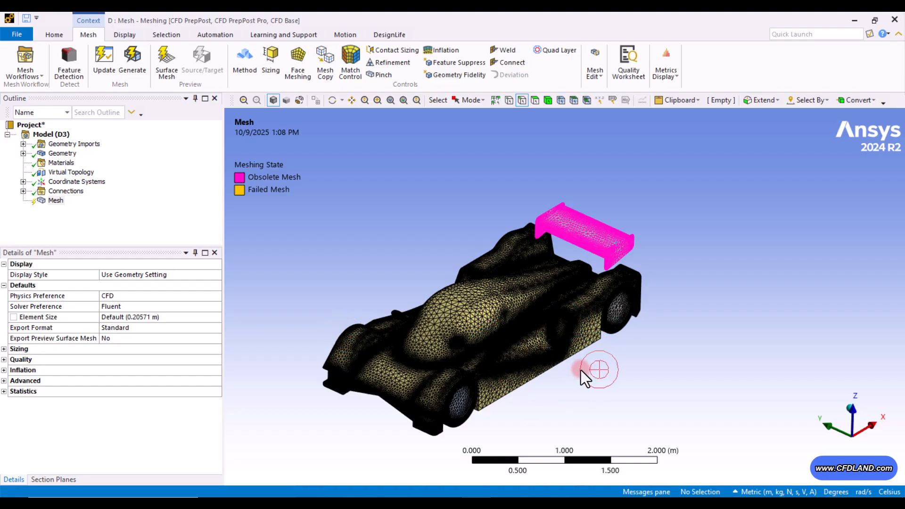
mouse_move(526, 401)
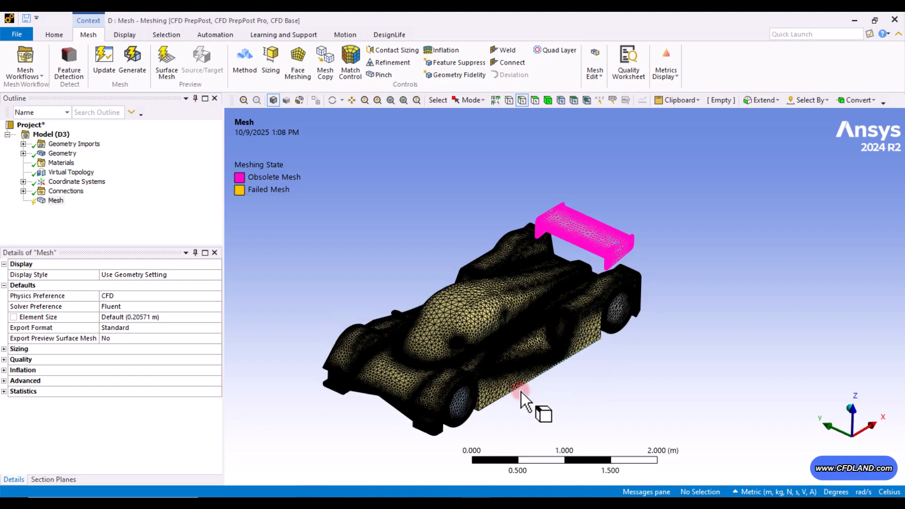
left_click_drag(526, 398, 523, 384)
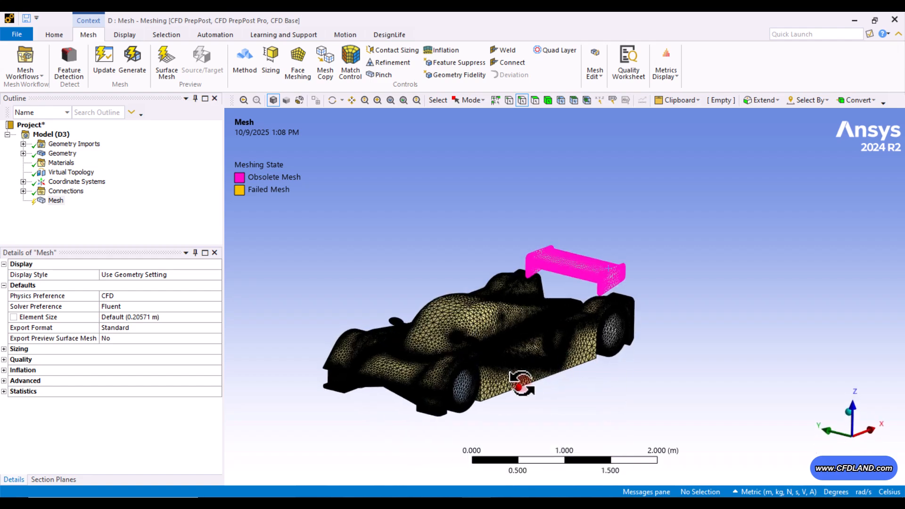
left_click_drag(522, 384, 501, 370)
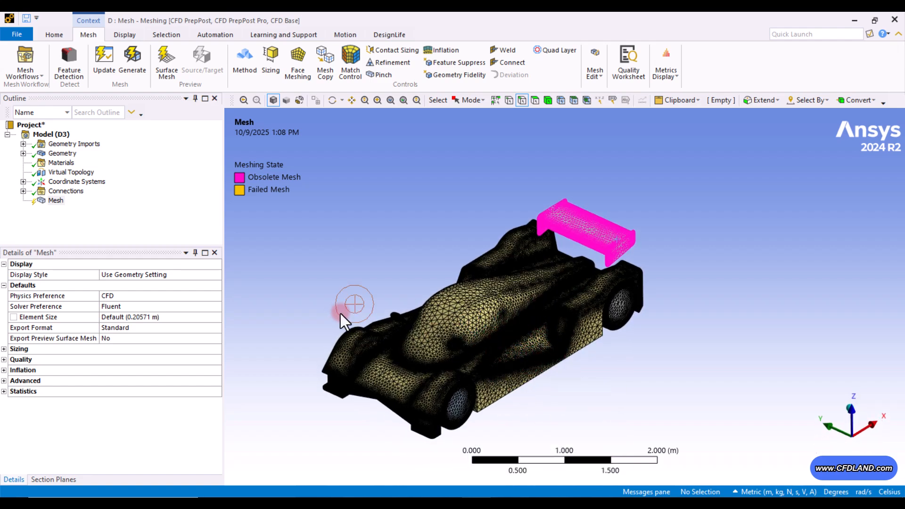
left_click(55, 200)
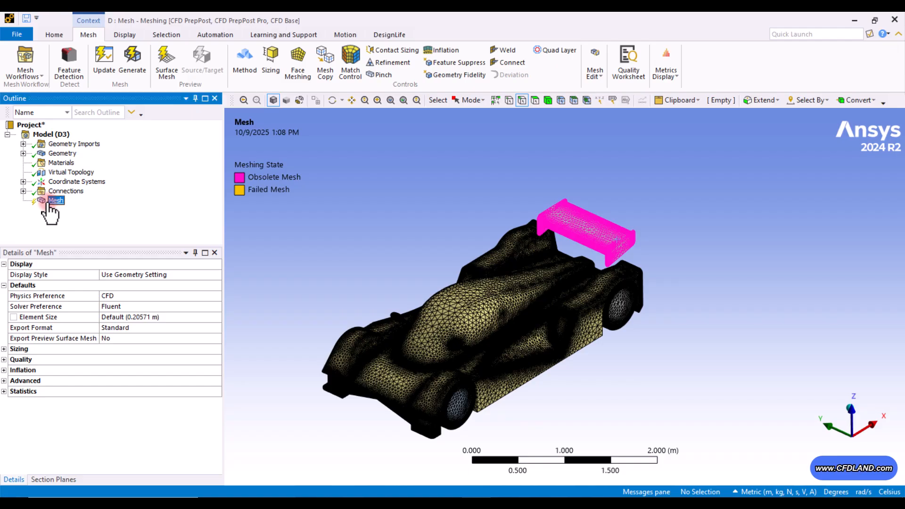
- Create pinch controls automatically on the car and inspect the first Pinch's edges
right_click(56, 200)
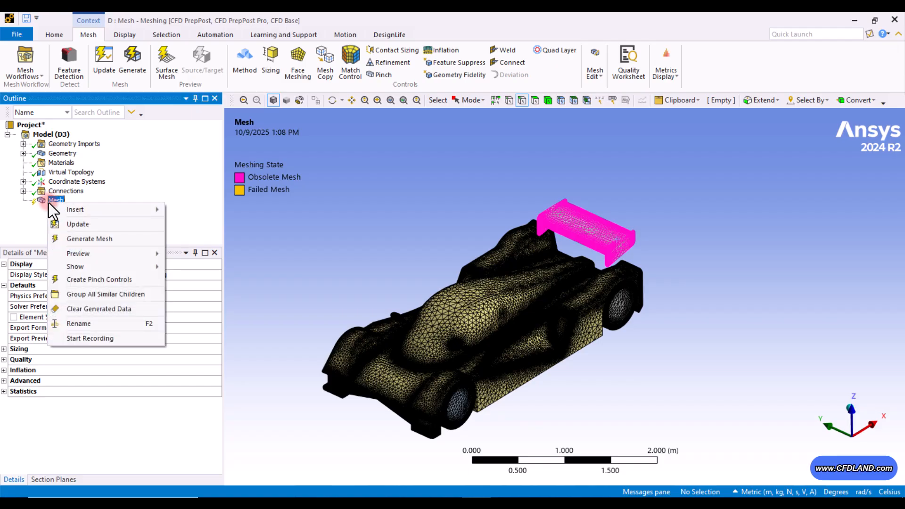
mouse_move(99, 279)
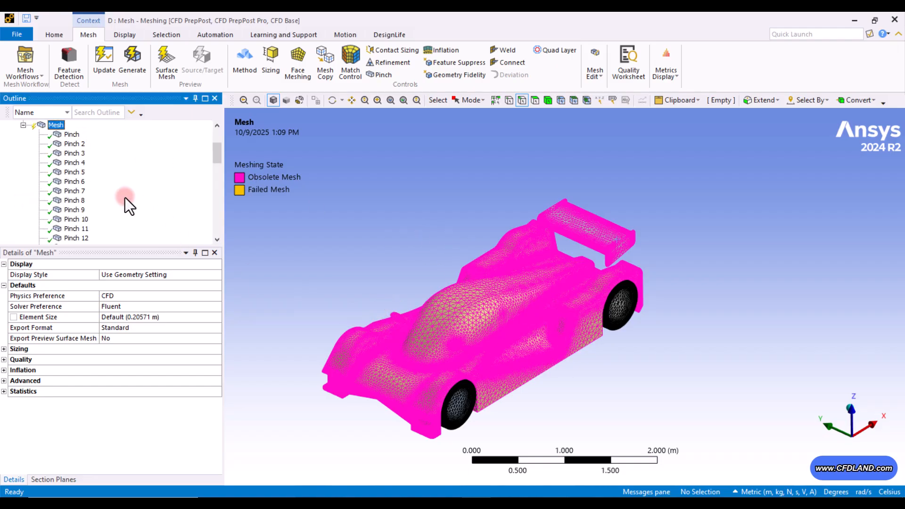
left_click(72, 134)
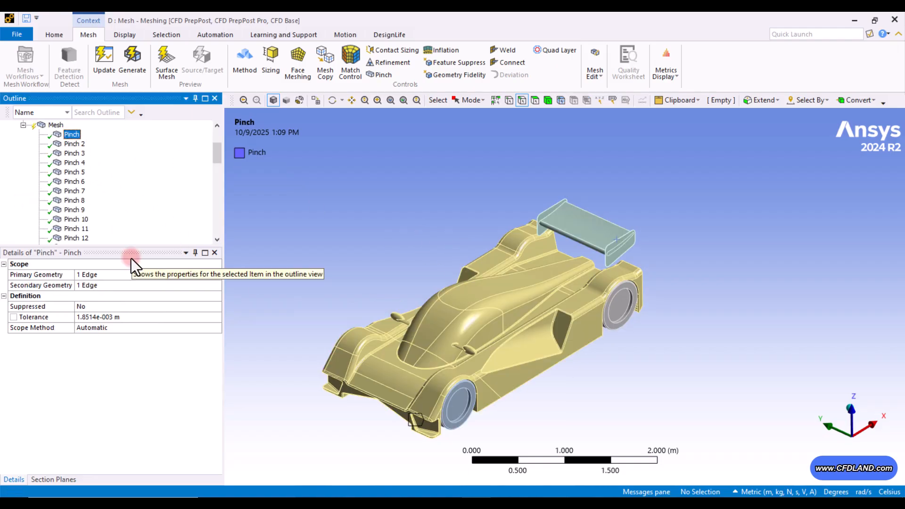
scroll("down", 3)
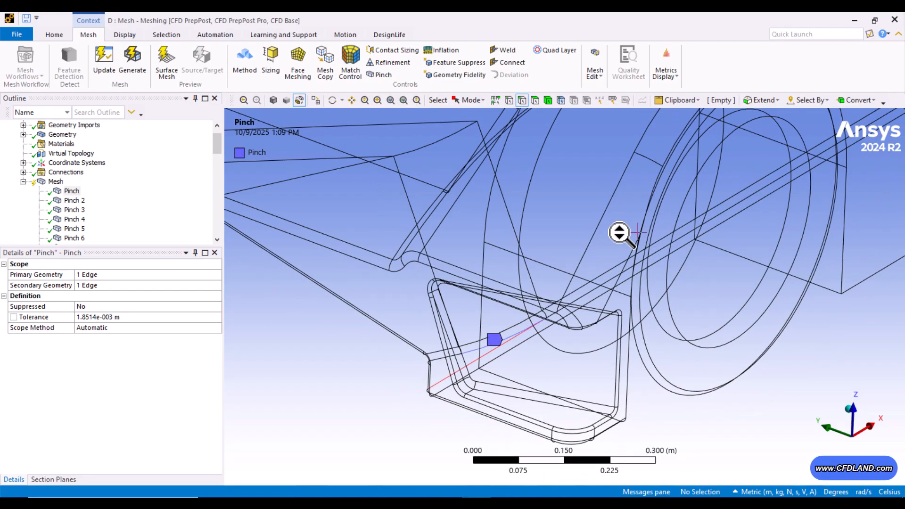
- Inspect Pinch 2's edges, then return to the overall Mesh
left_click(73, 200)
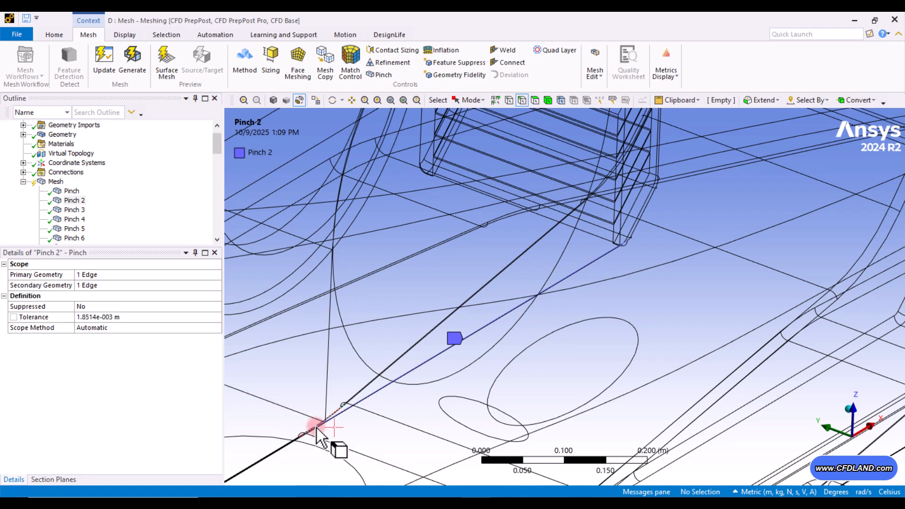
scroll("down", 3)
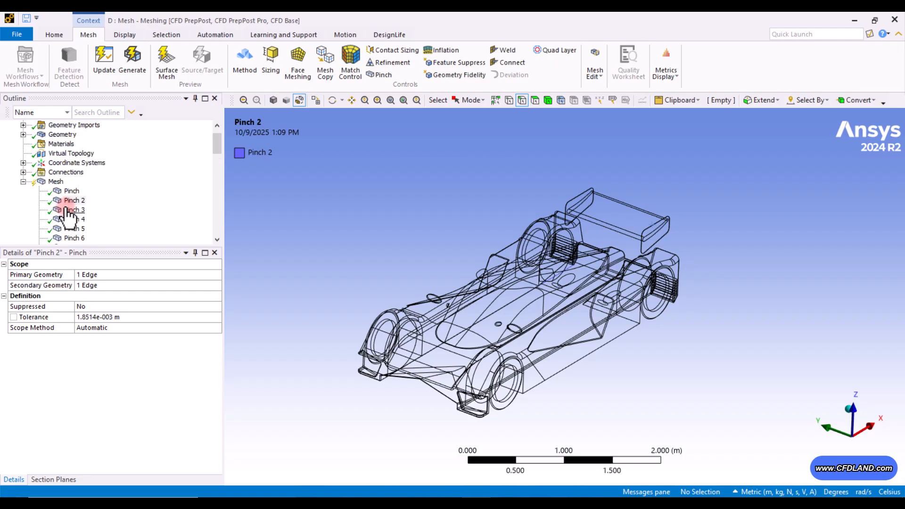
left_click(132, 62)
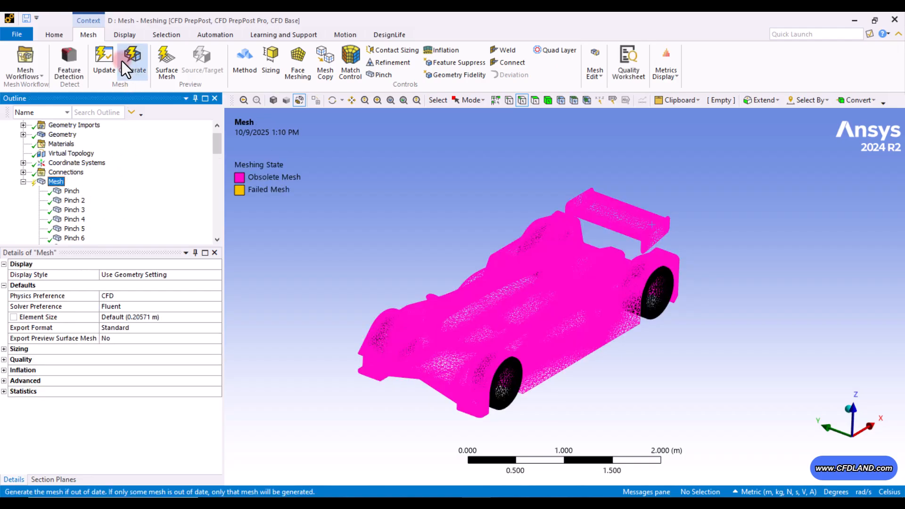